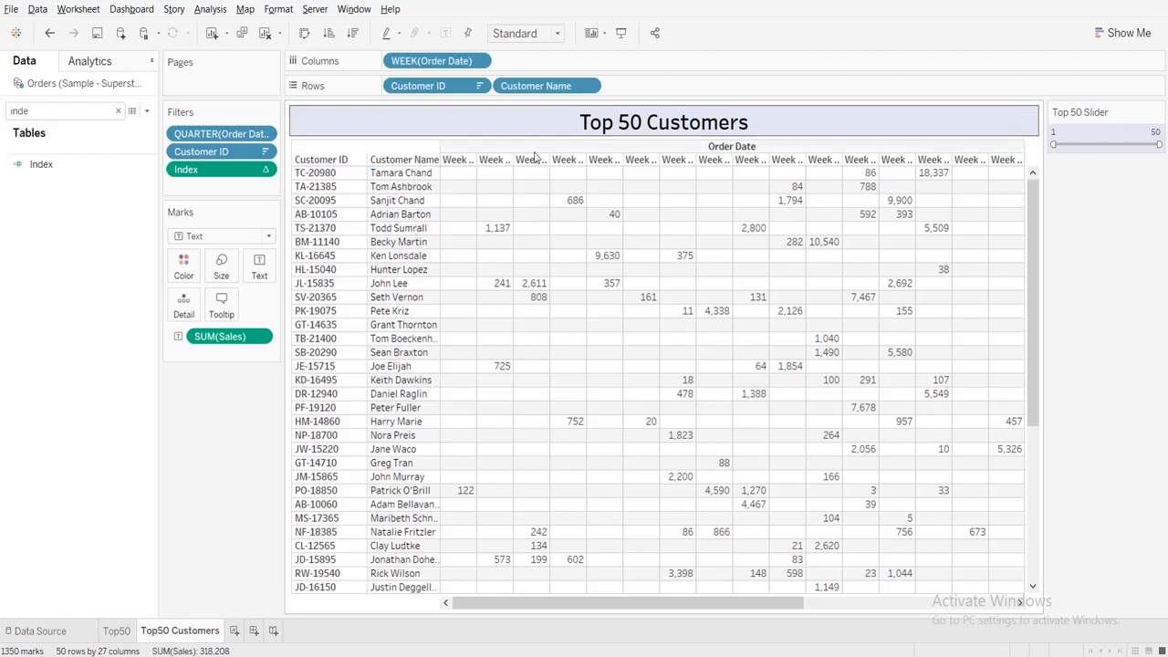
{"action": "mouse_move", "coordinate": [568, 172]}
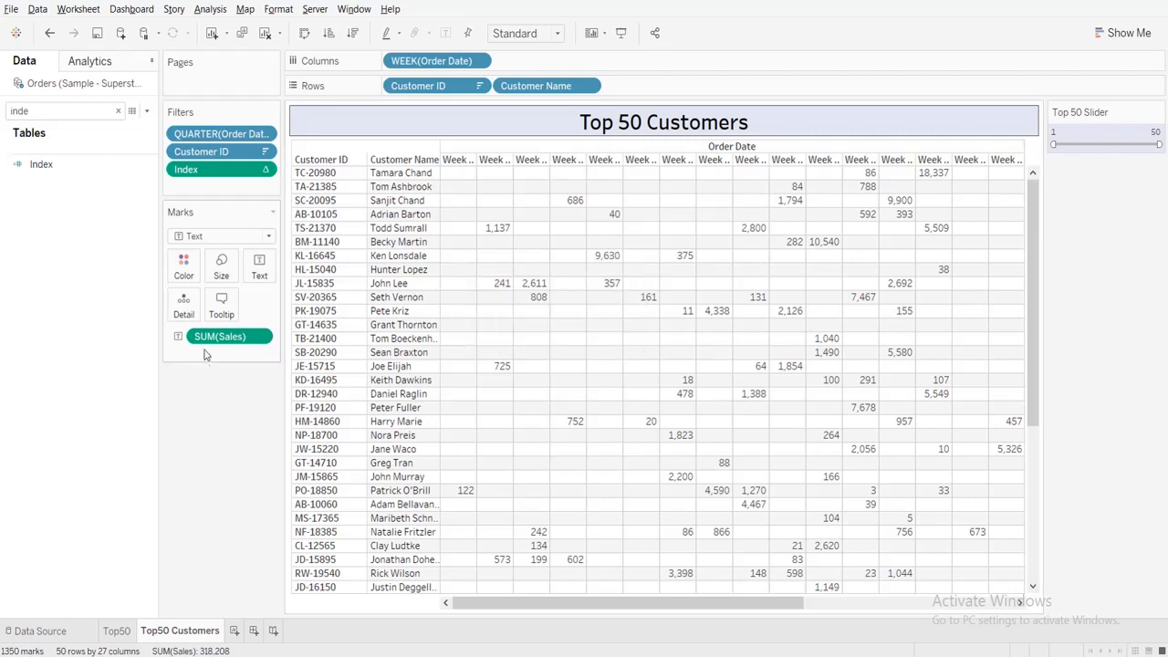
{"action": "mouse_move", "coordinate": [219, 336]}
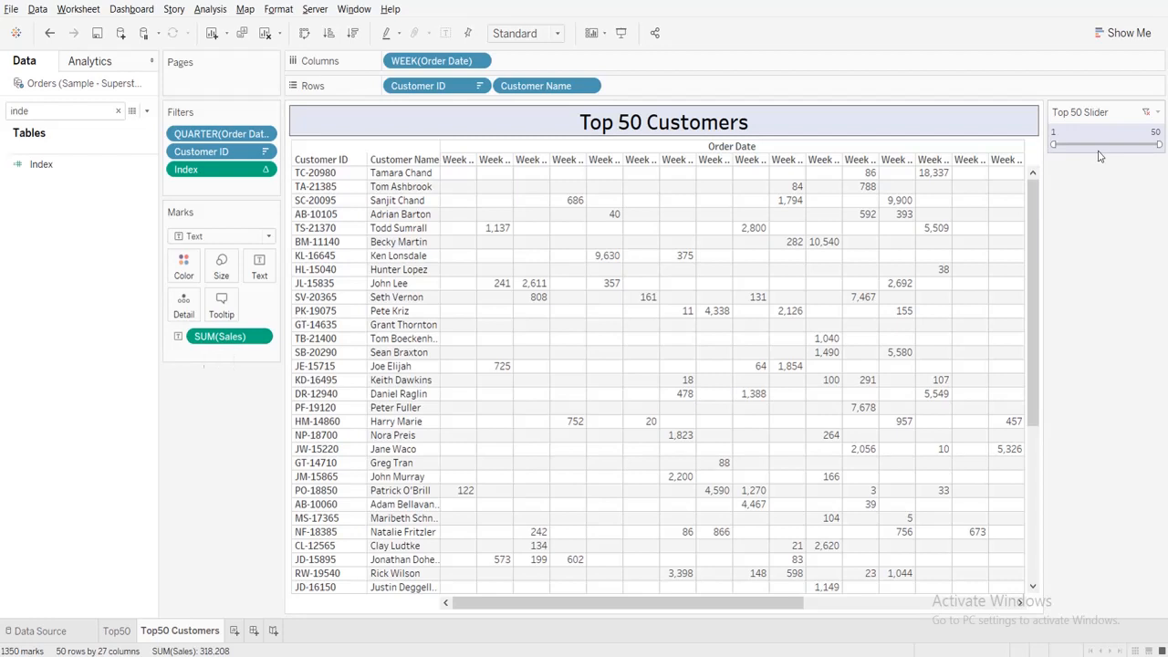
{"action": "mouse_move", "coordinate": [1097, 159]}
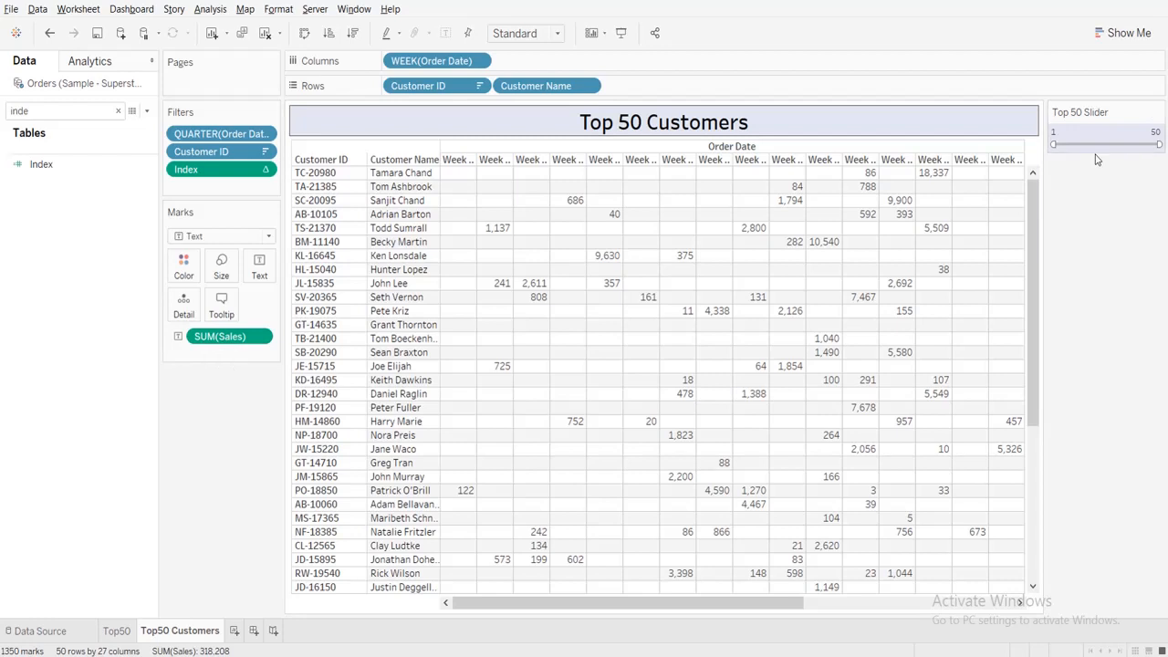
{"action": "mouse_move", "coordinate": [518, 272]}
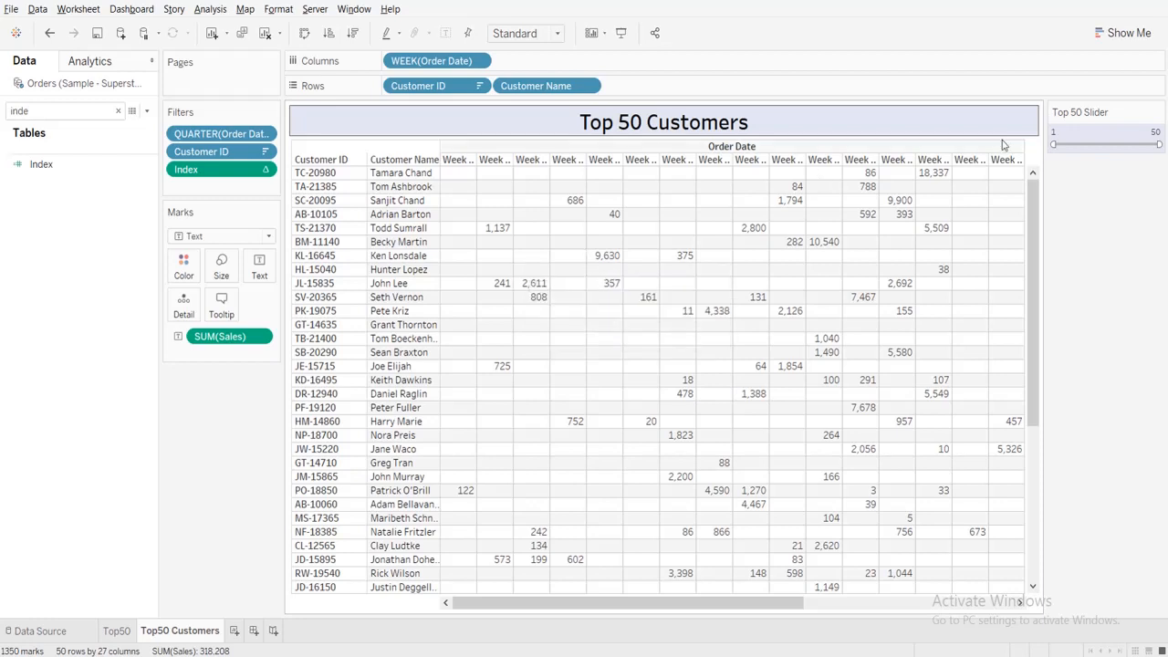
Test the Top 50 slider, restore it to 50, and create blank Sheet 3.
{"action": "left_click_drag", "start_coordinate": [1159, 145], "coordinate": [1150, 145]}
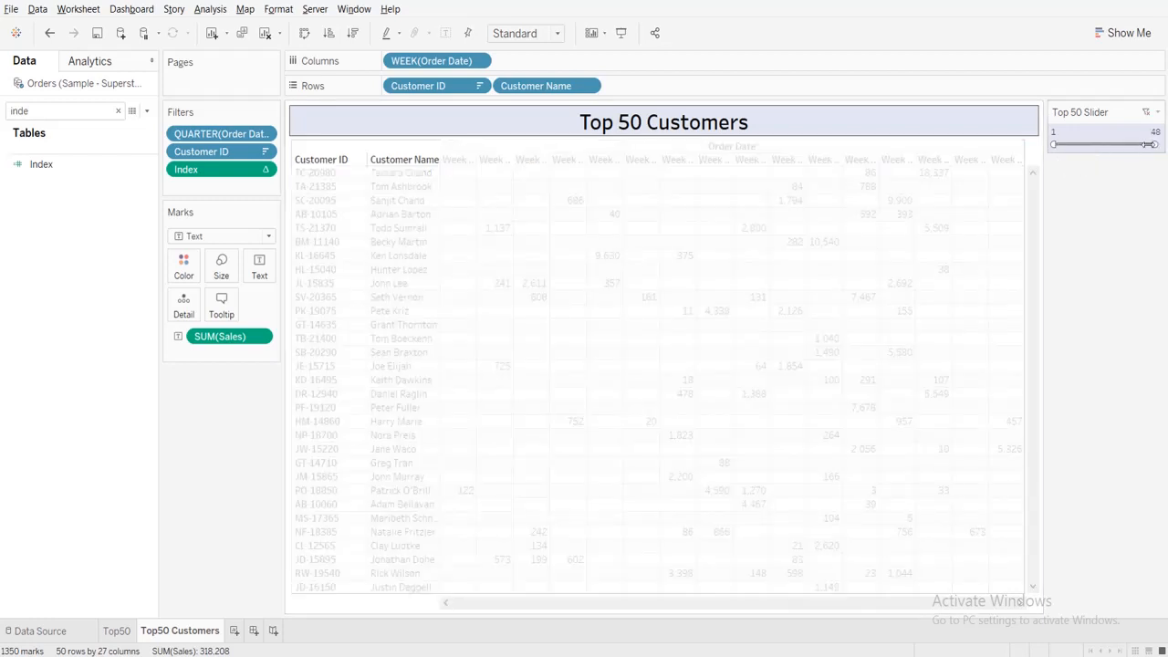
{"action": "left_click_drag", "start_coordinate": [1150, 145], "coordinate": [1068, 144]}
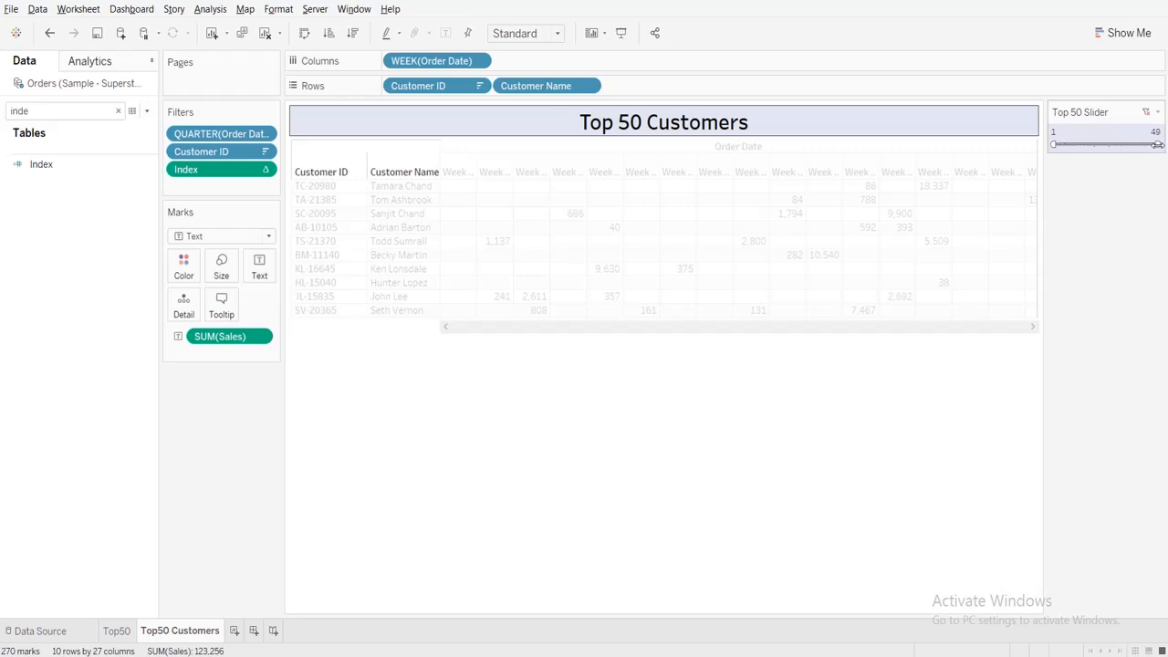
{"action": "left_click_drag", "start_coordinate": [1159, 143], "coordinate": [1165, 143]}
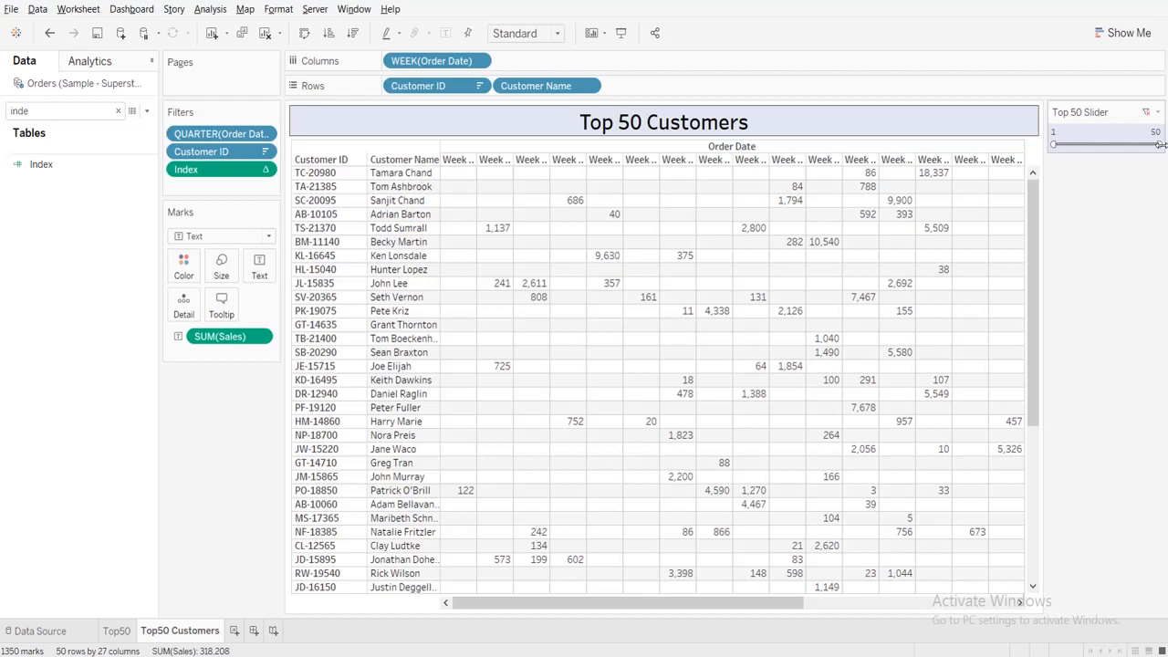
{"action": "left_click", "coordinate": [259, 631]}
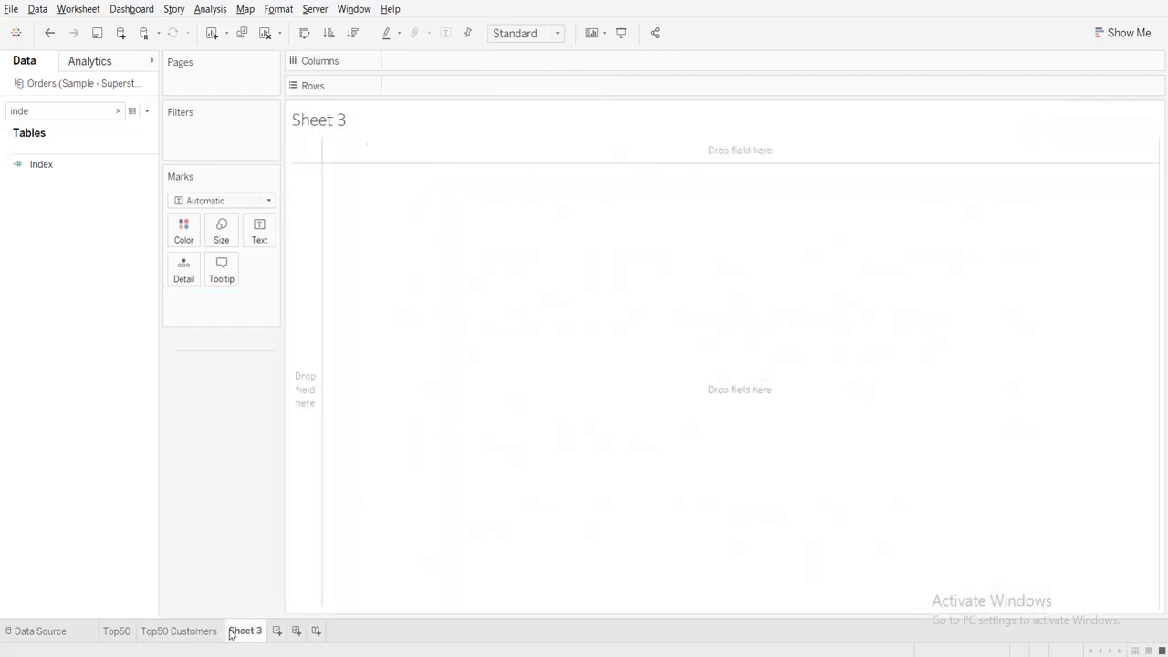
Put Customer ID and Customer Name on Rows, adding all members despite the warning.
{"action": "left_click", "coordinate": [118, 110]}
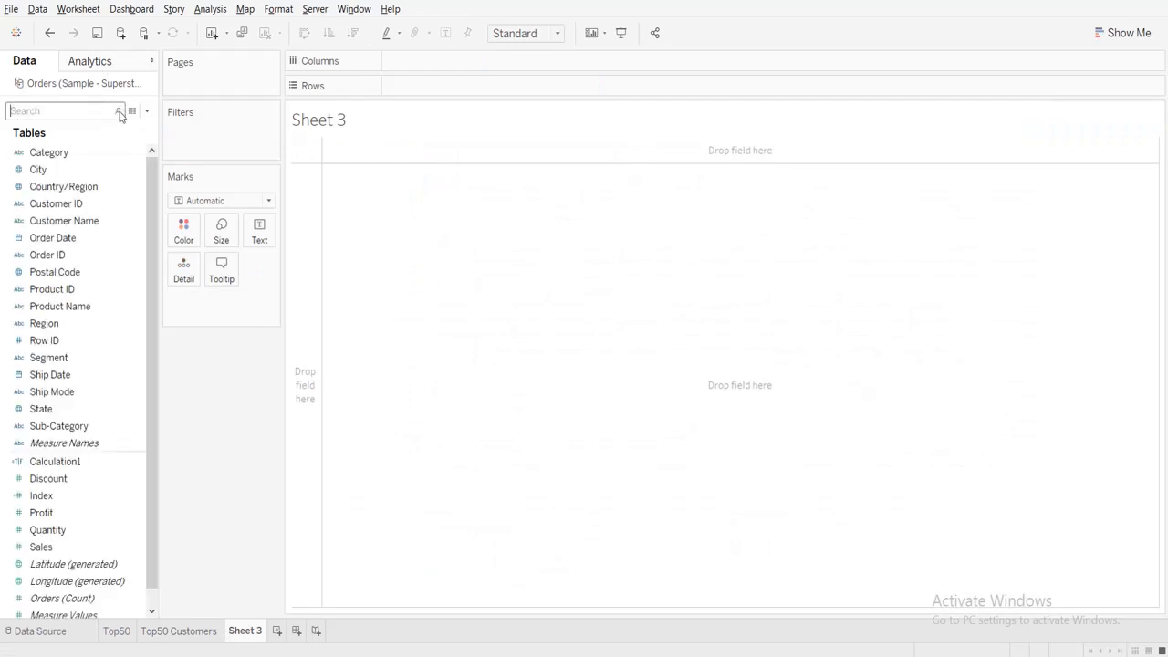
{"action": "type", "text": "customer"}
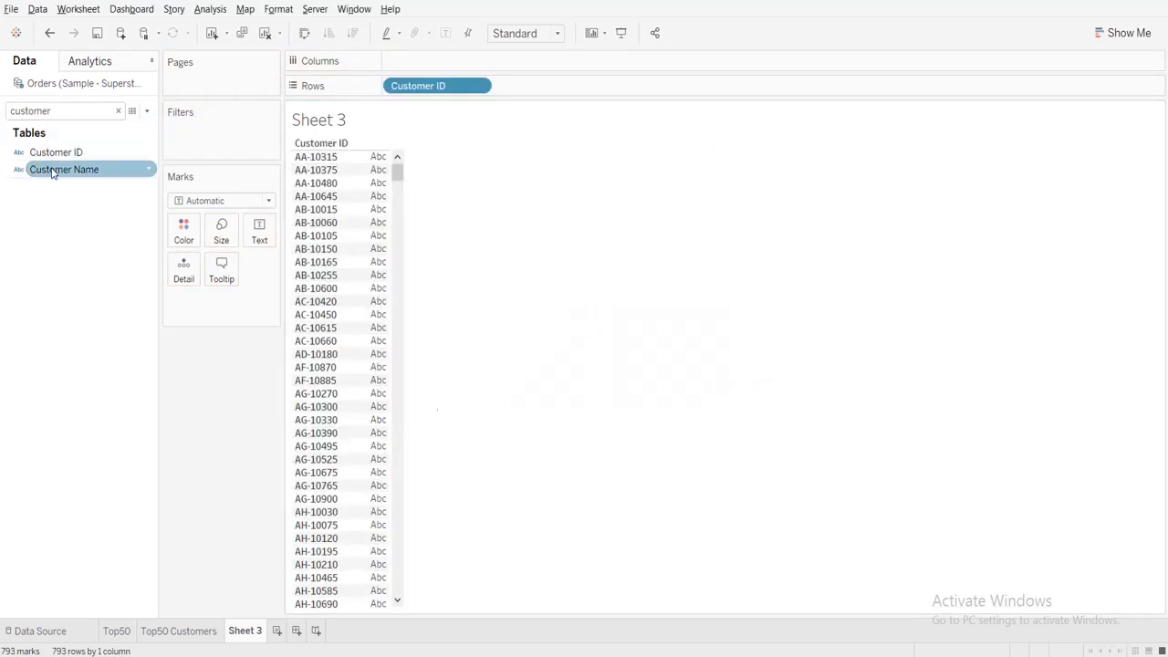
{"action": "left_click_drag", "start_coordinate": [64, 169], "coordinate": [437, 86]}
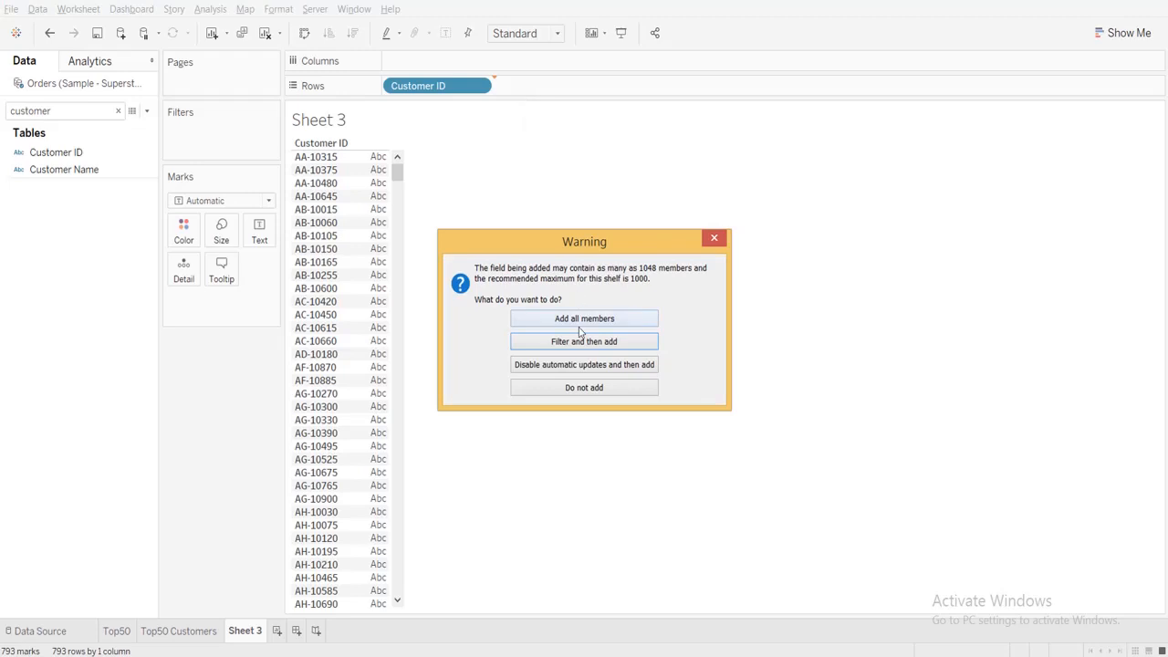
{"action": "left_click", "coordinate": [584, 318]}
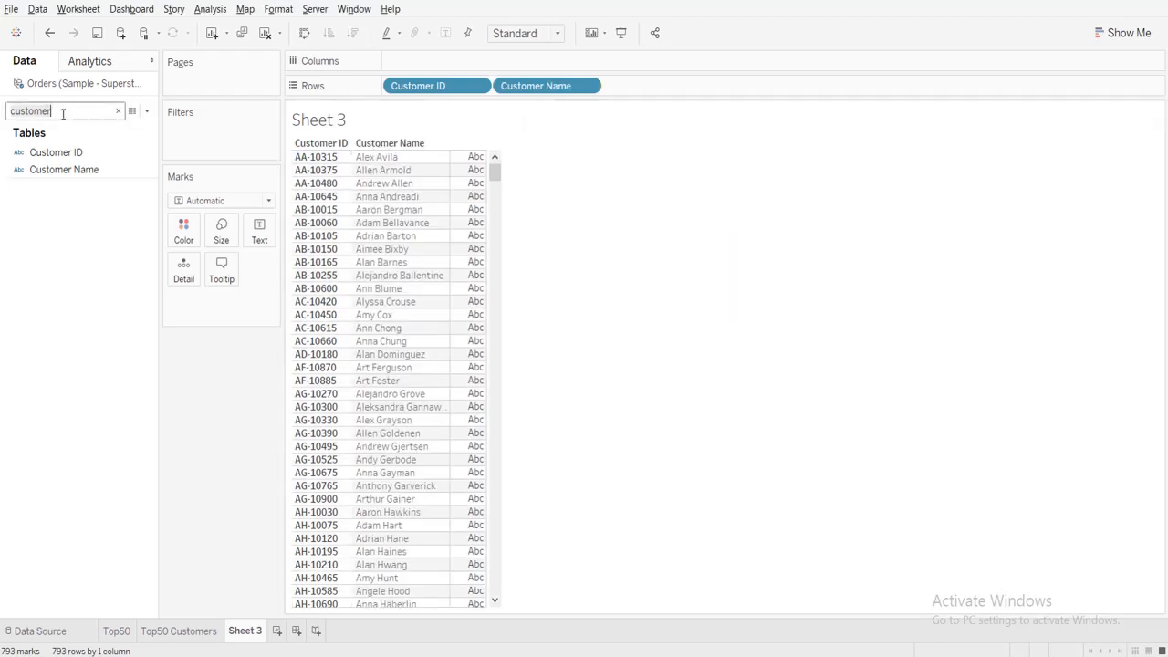
{"action": "type", "text": "order"}
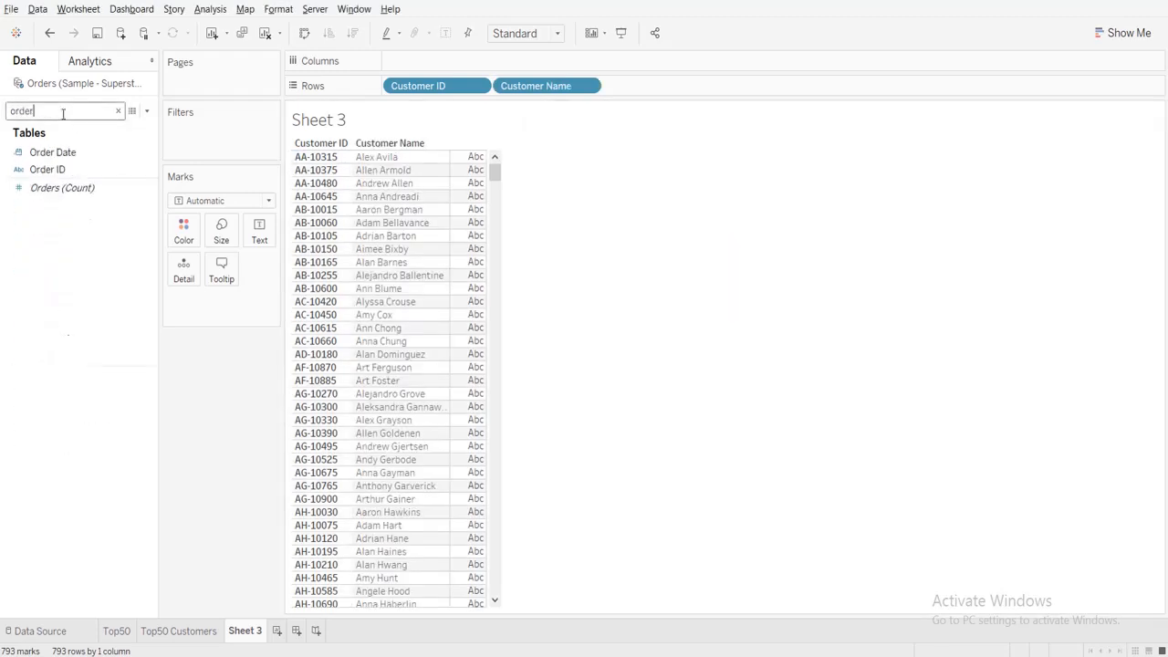
Place Order Date on Columns, shown as Week Number.
{"action": "left_click_drag", "start_coordinate": [52, 151], "coordinate": [509, 60]}
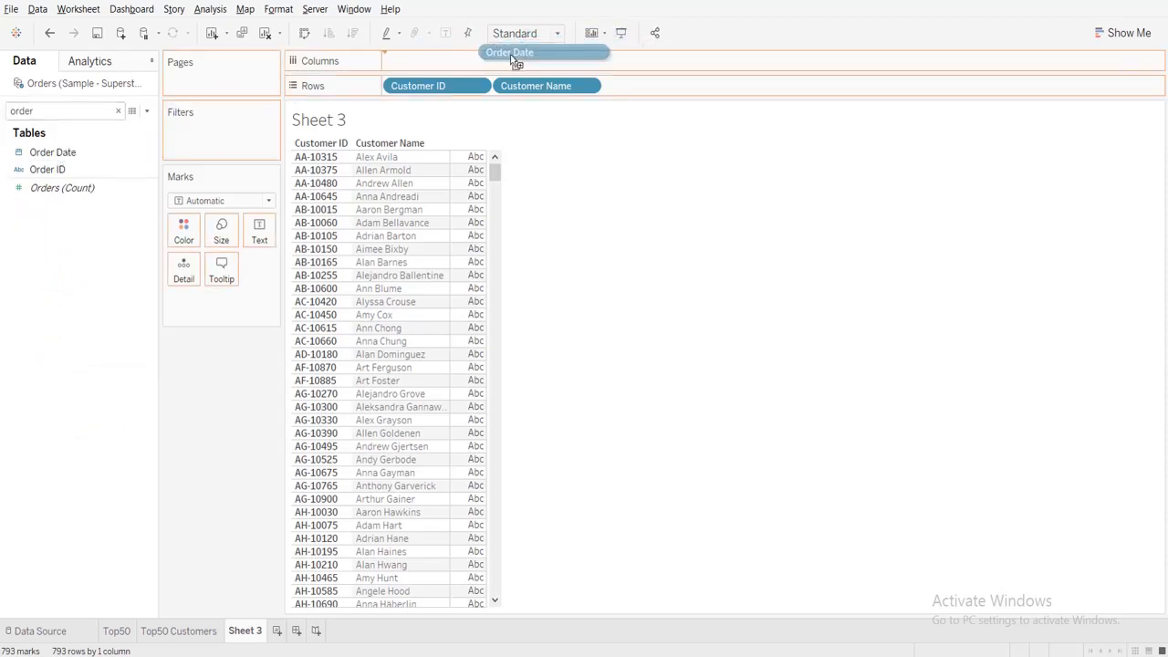
{"action": "left_click_drag", "start_coordinate": [510, 52], "coordinate": [436, 60]}
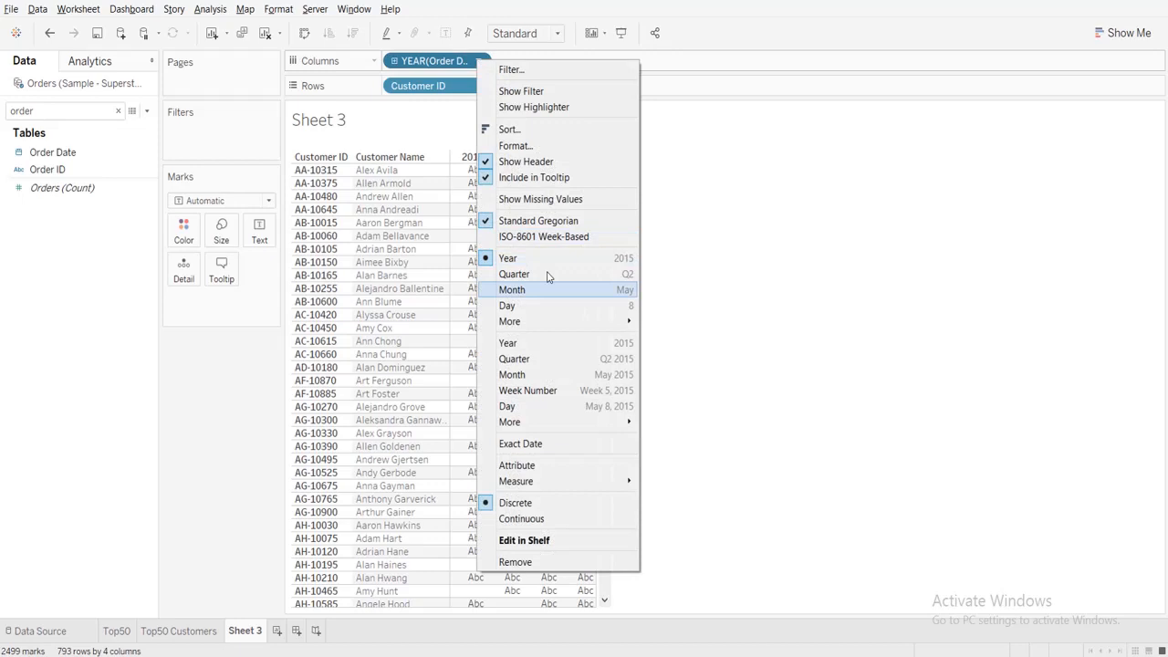
{"action": "mouse_move", "coordinate": [570, 342]}
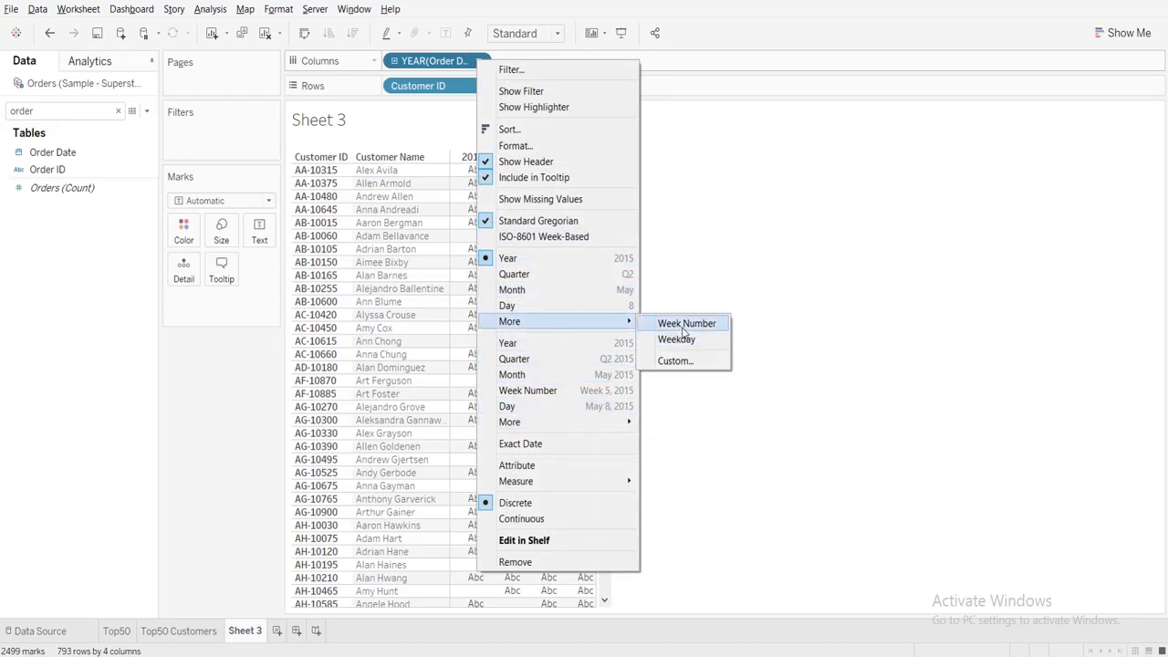
{"action": "left_click", "coordinate": [687, 323]}
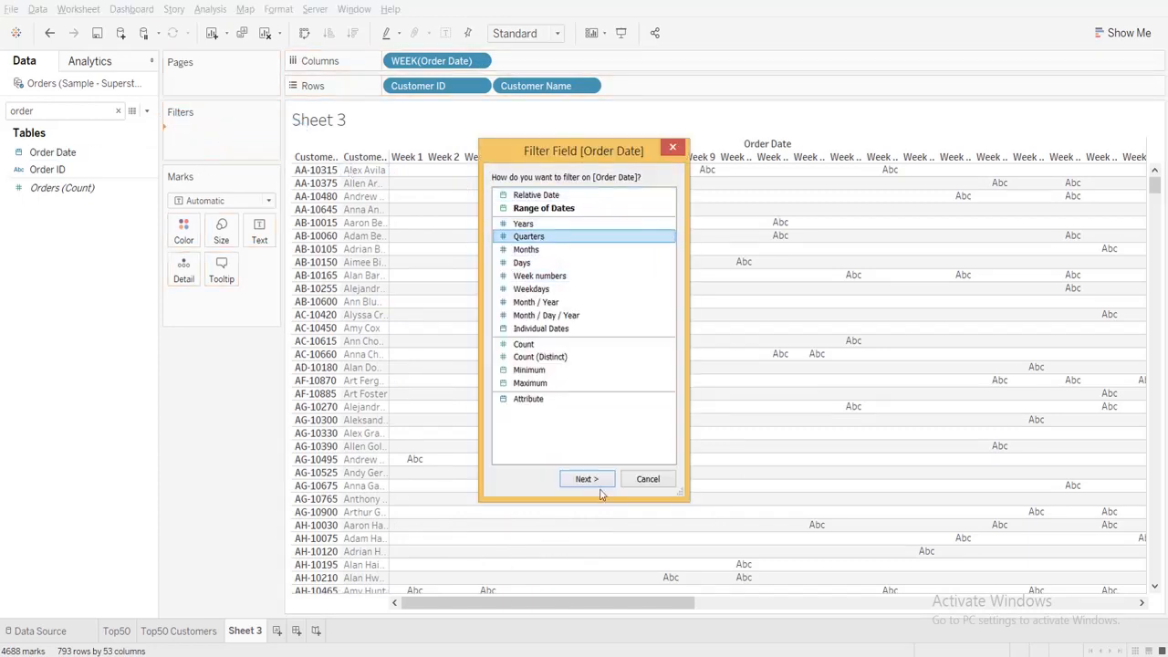
Filter Order Date by quarter, keeping only Q4.
{"action": "left_click", "coordinate": [586, 479]}
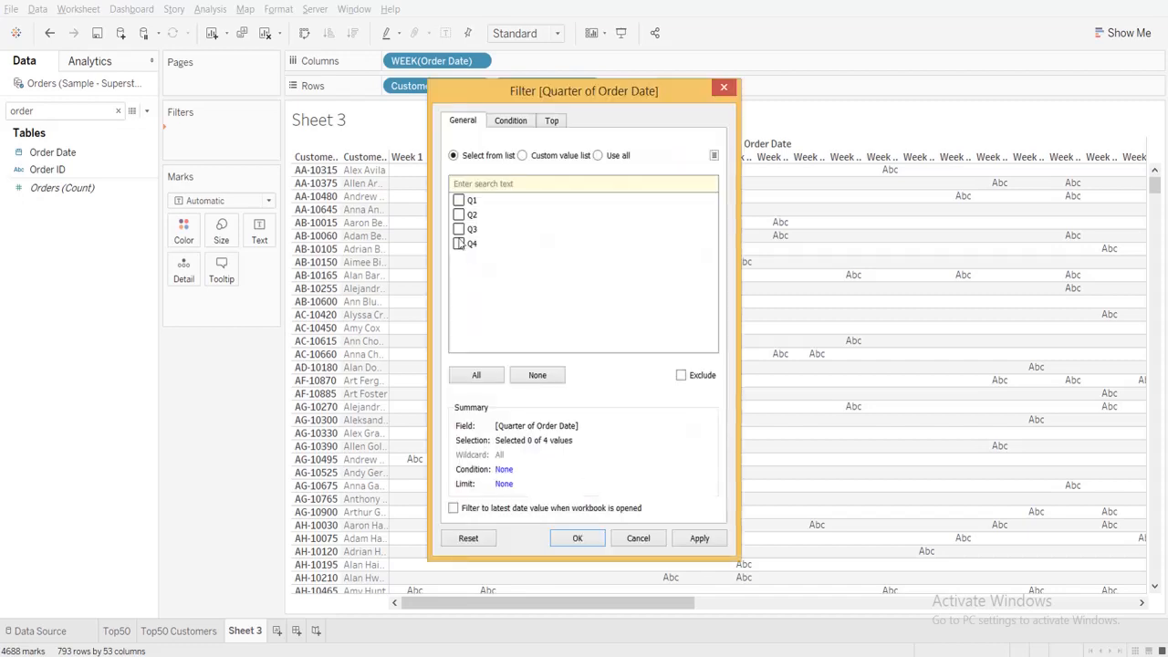
{"action": "left_click", "coordinate": [460, 243]}
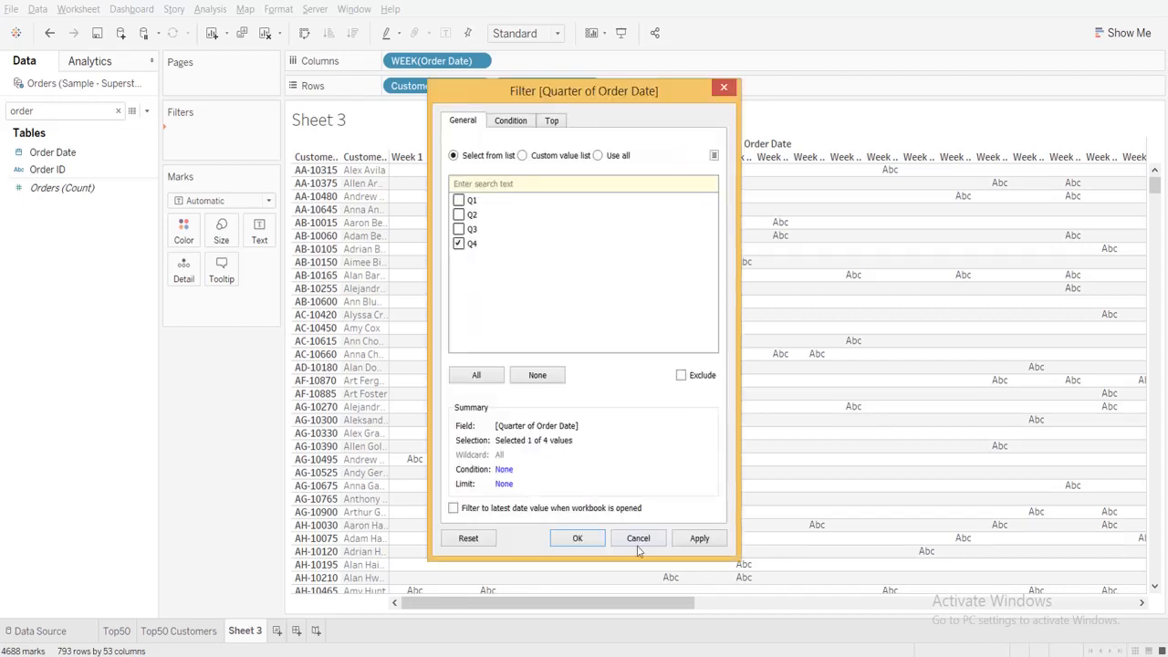
{"action": "left_click", "coordinate": [576, 538]}
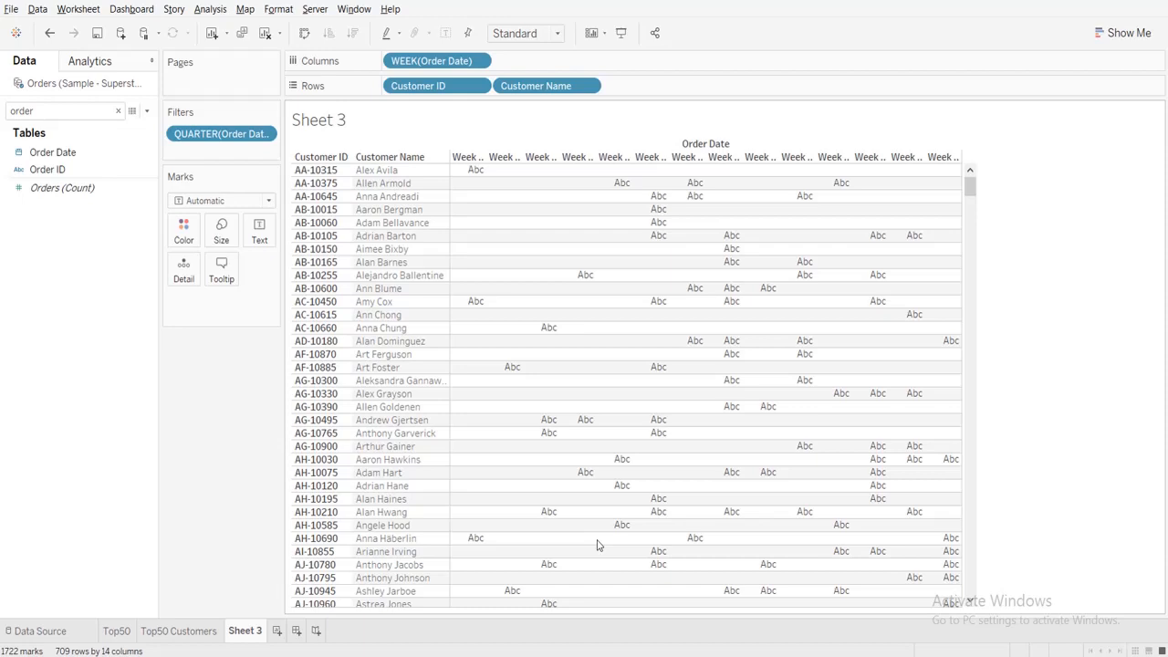
{"action": "mouse_move", "coordinate": [390, 157]}
{"action": "type", "text": "s"}
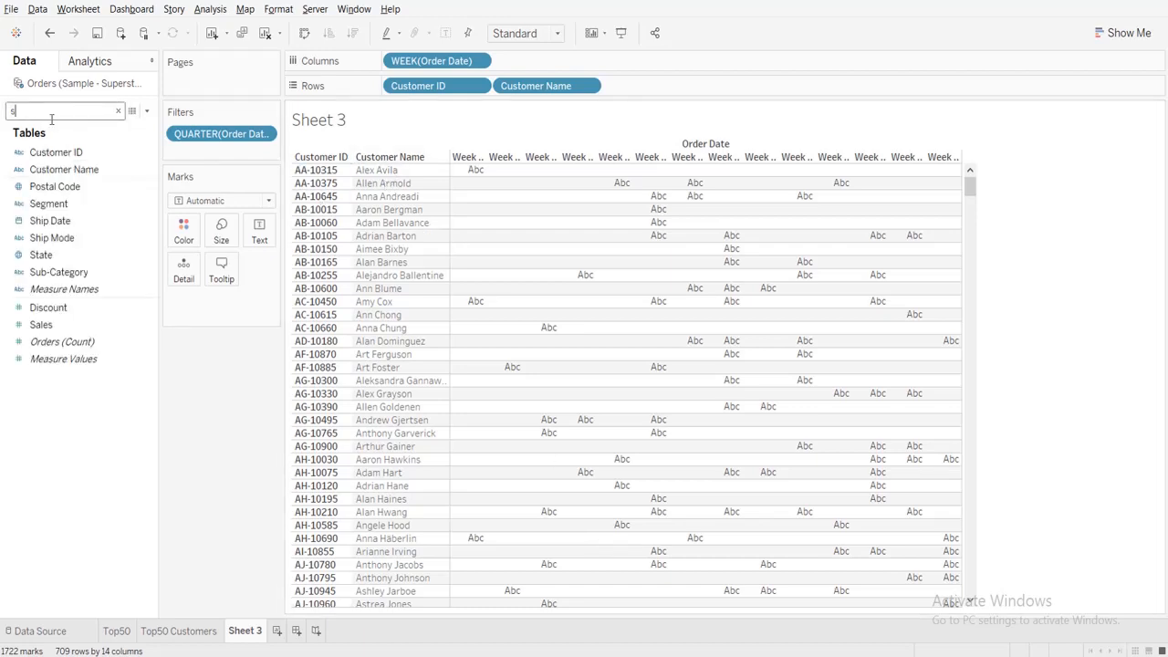
Show SUM(Sales) in the week cells and review the INDEX() calculation unchanged.
{"action": "type", "text": "ales"}
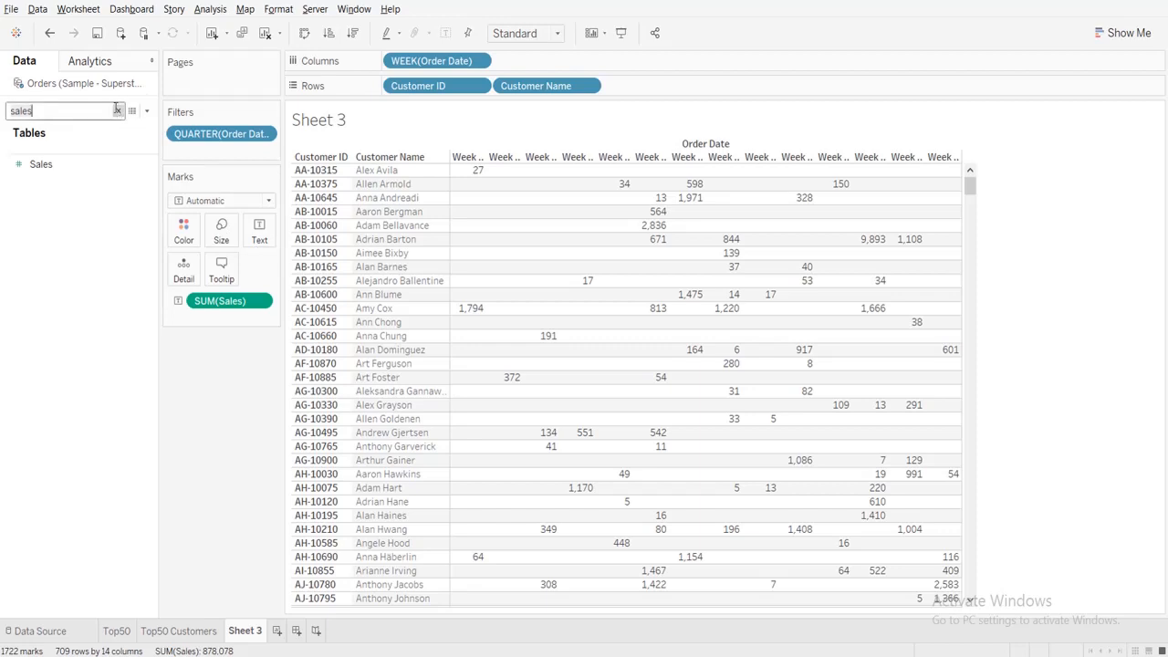
{"action": "left_click", "coordinate": [119, 111]}
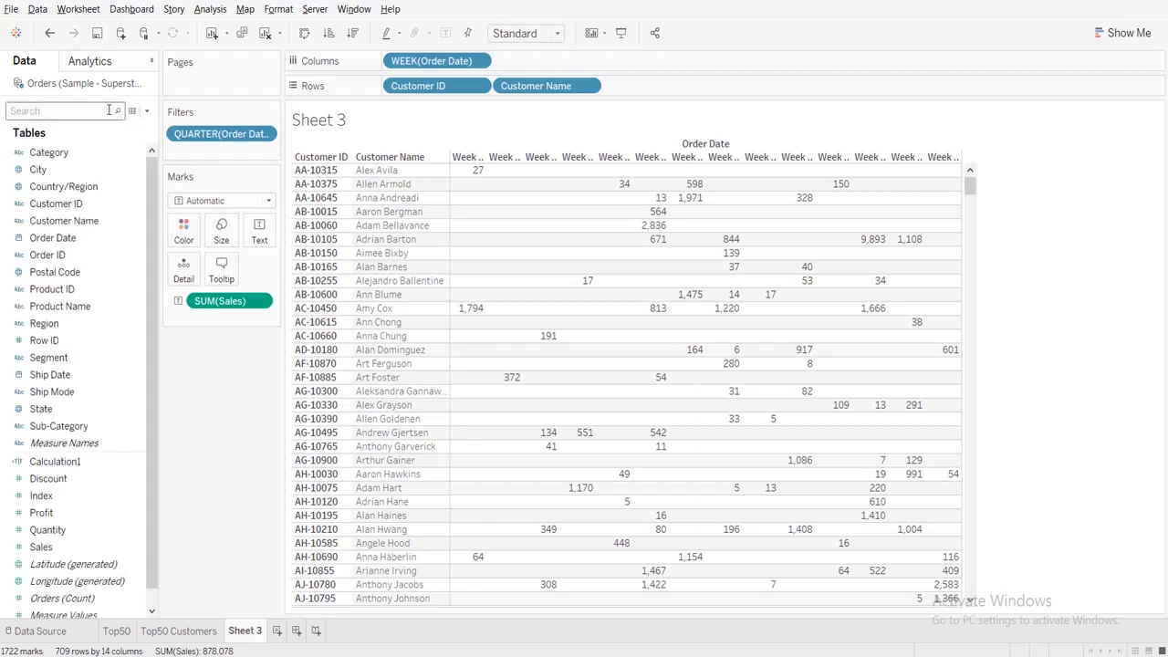
{"action": "type", "text": "inde"}
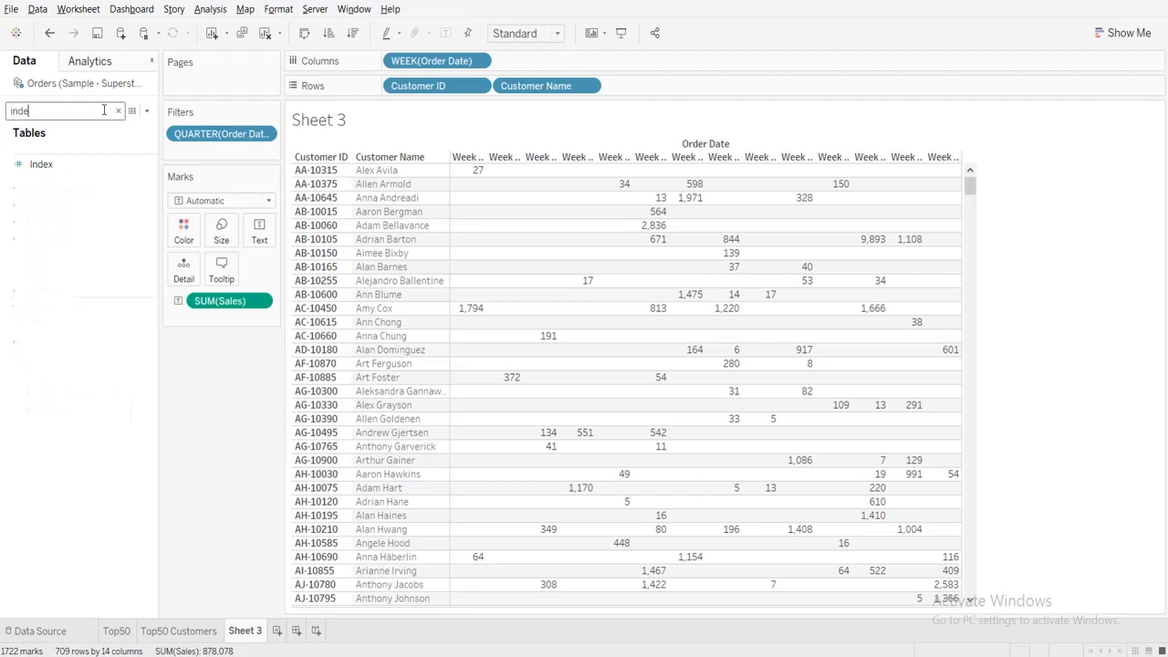
{"action": "right_click", "coordinate": [41, 163]}
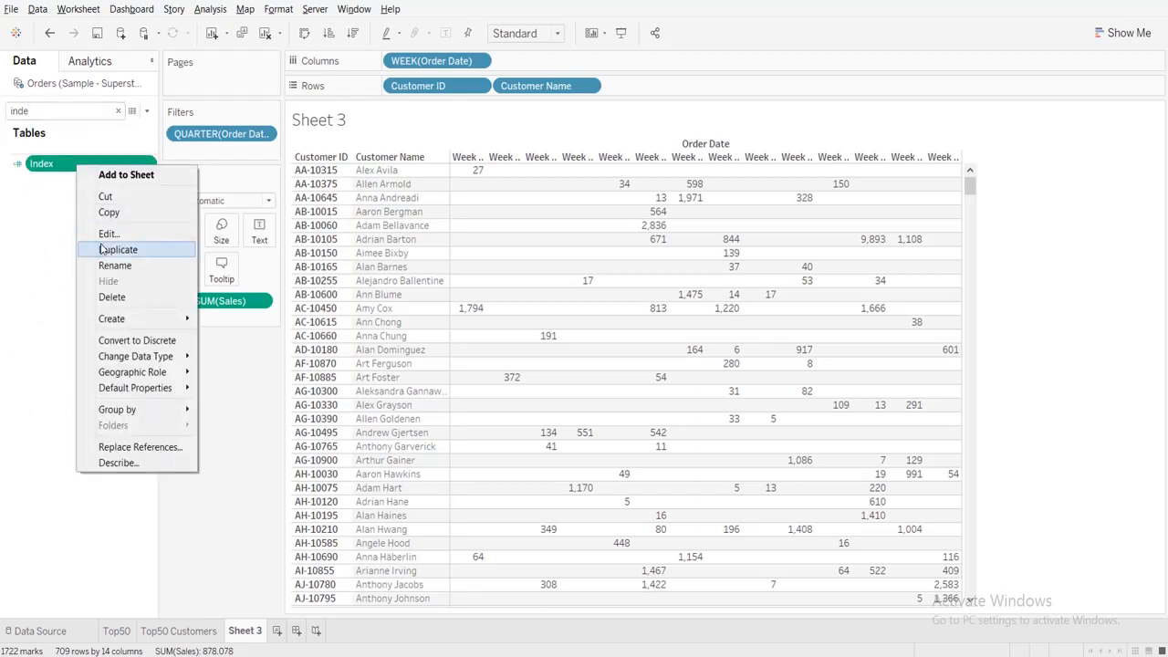
{"action": "left_click", "coordinate": [108, 234]}
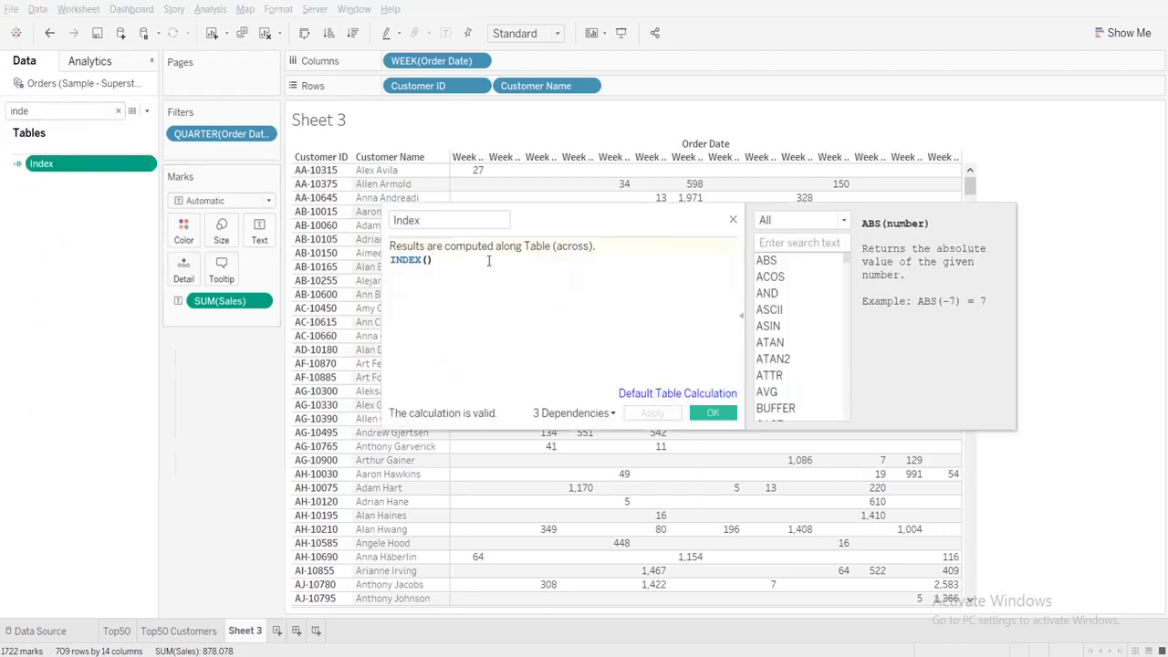
{"action": "left_click", "coordinate": [713, 413]}
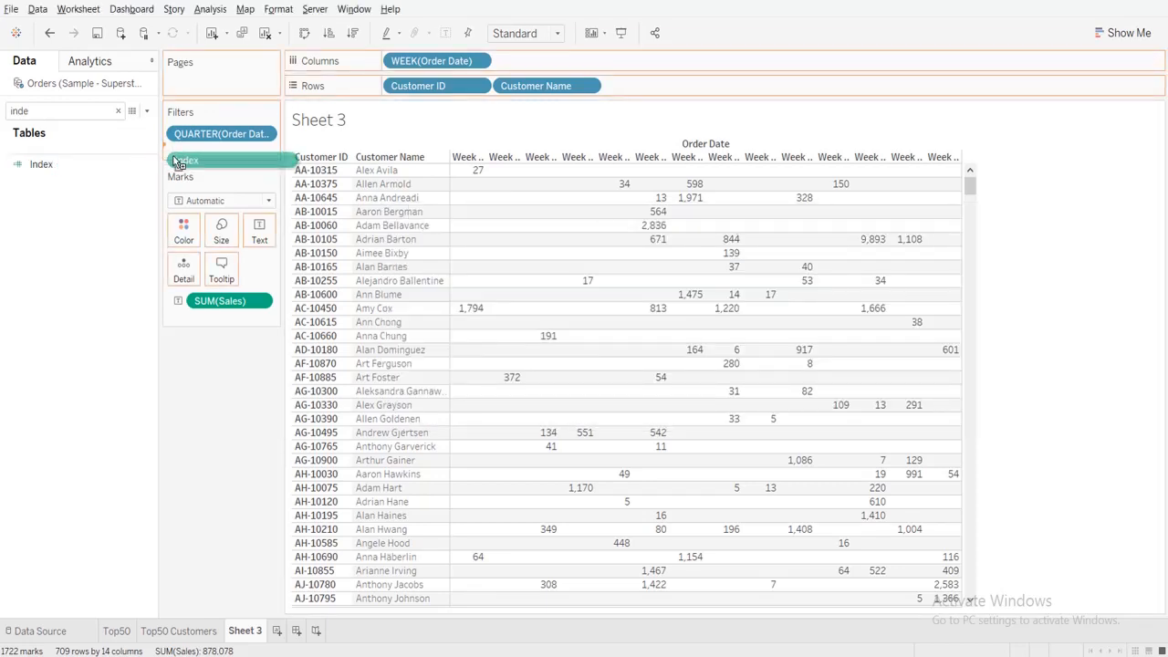
Add an Index filter and edit its range to 1 through 50.
{"action": "left_click", "coordinate": [220, 159]}
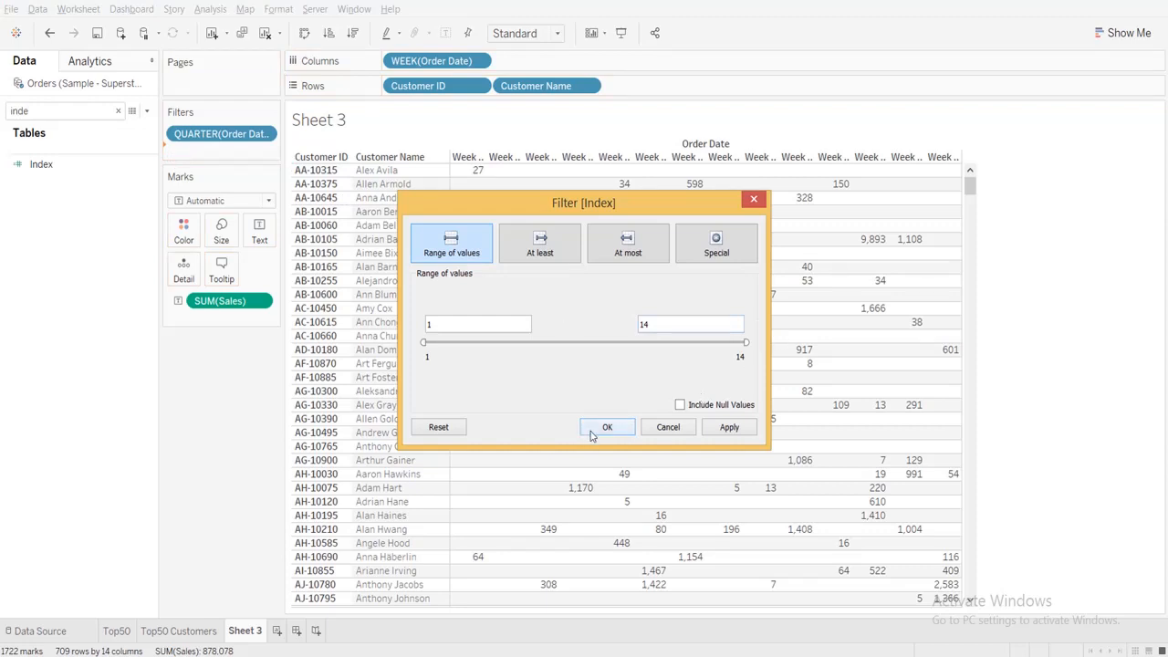
{"action": "left_click", "coordinate": [607, 427]}
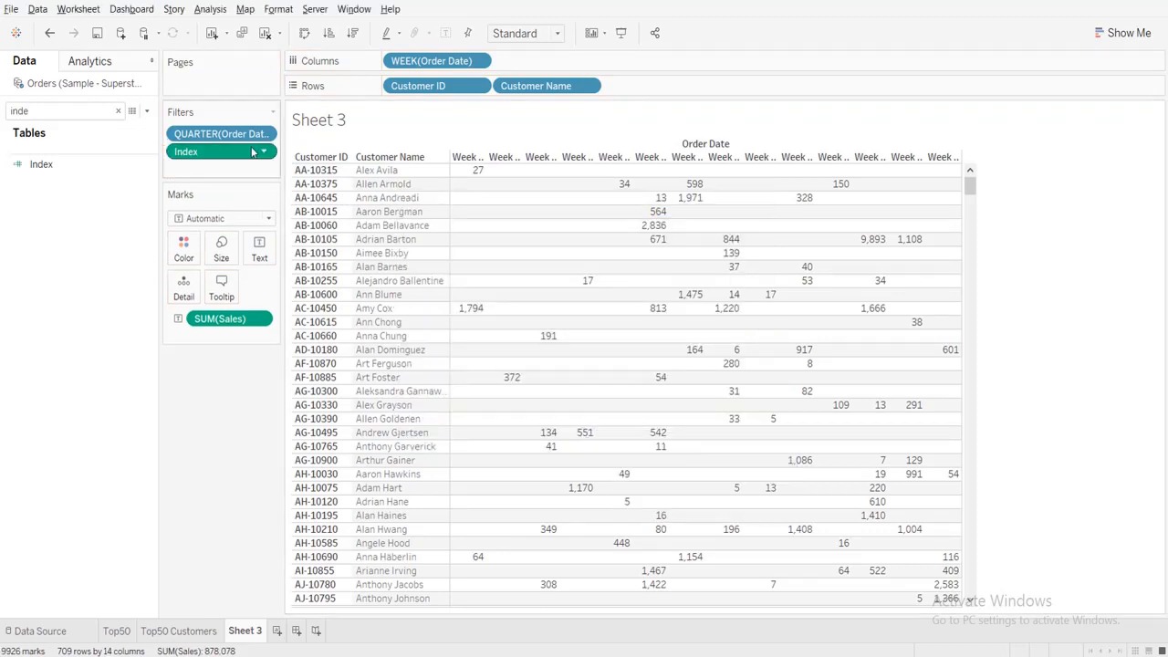
{"action": "right_click", "coordinate": [186, 151]}
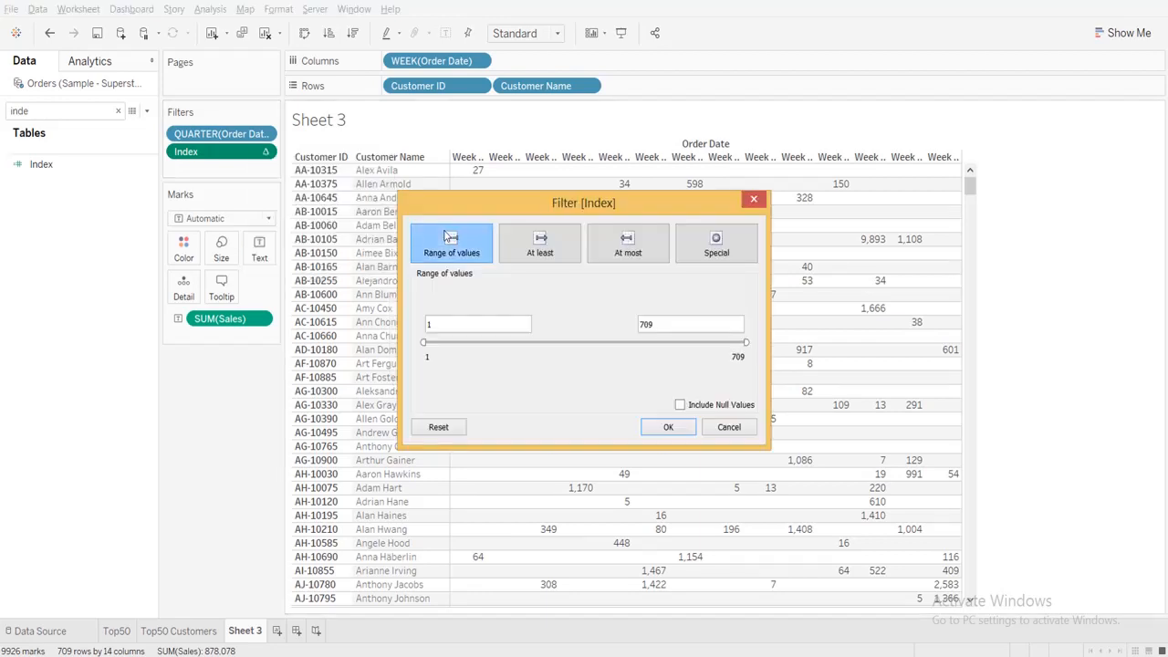
{"action": "left_click", "coordinate": [667, 428]}
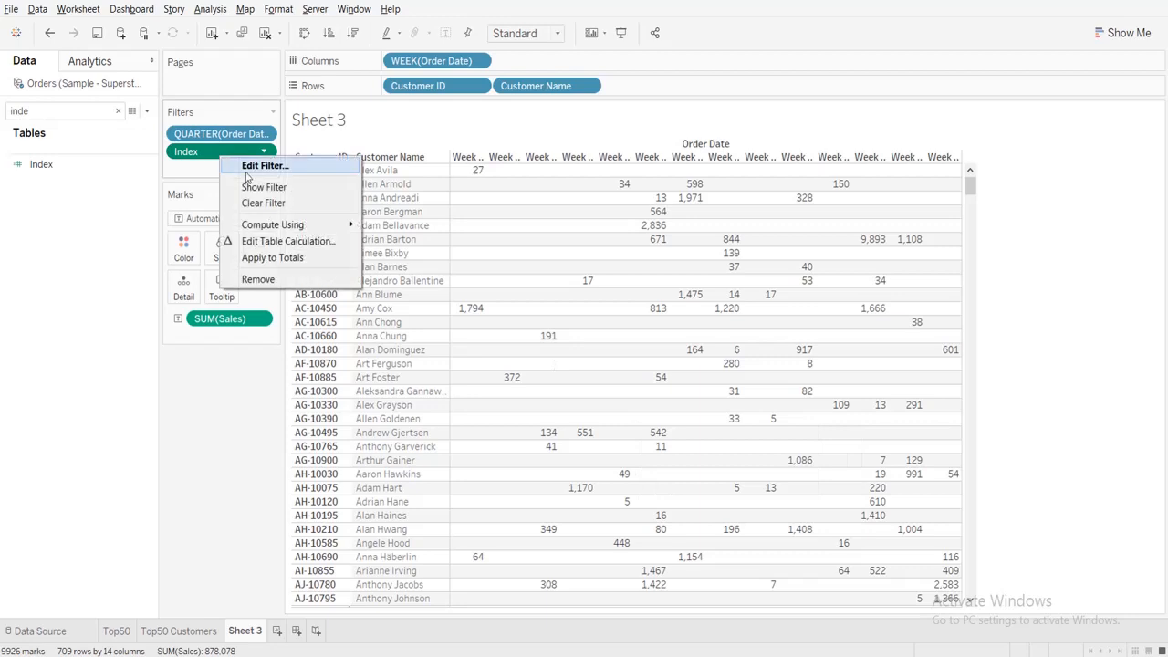
{"action": "left_click", "coordinate": [264, 165]}
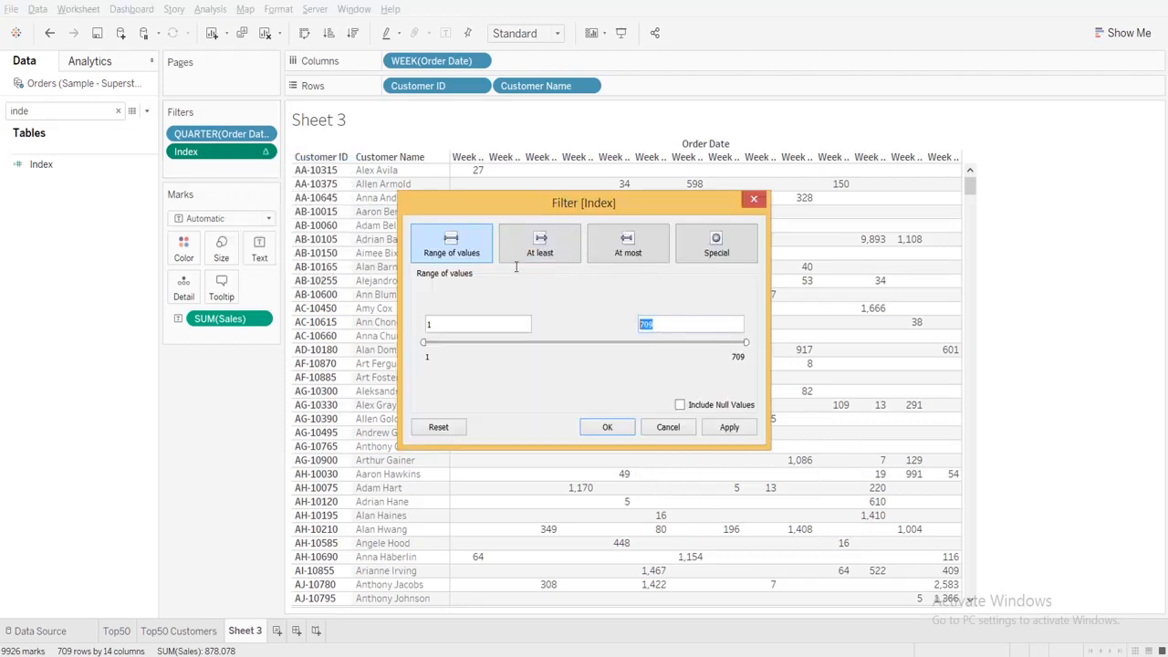
{"action": "type", "text": "50"}
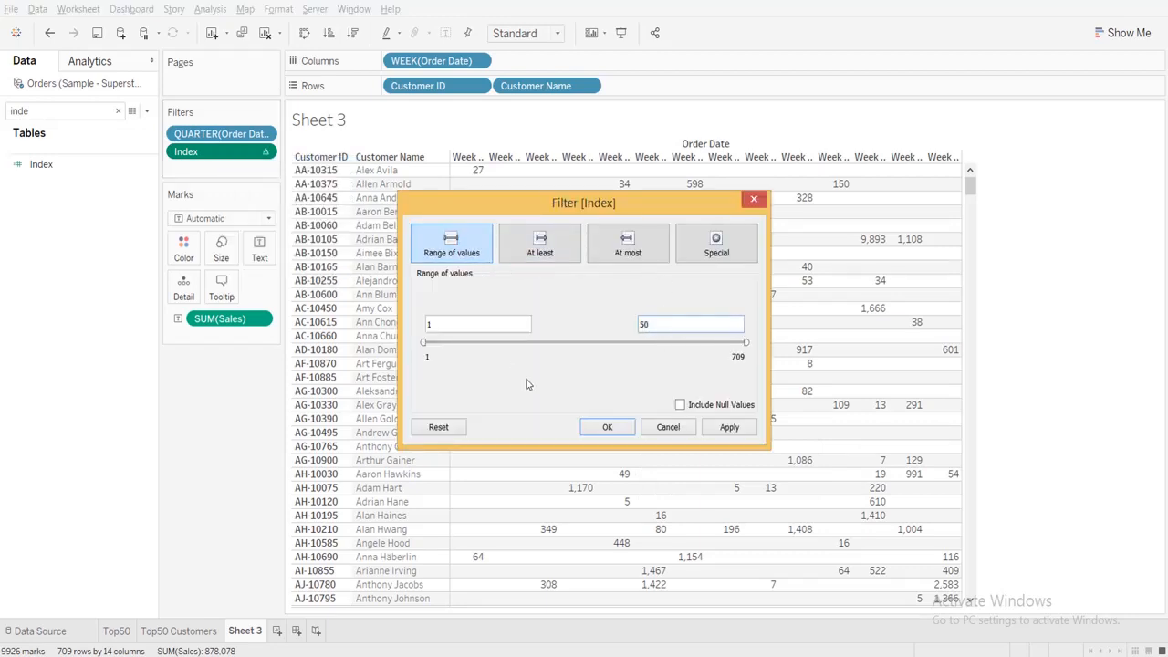
{"action": "left_click", "coordinate": [607, 427]}
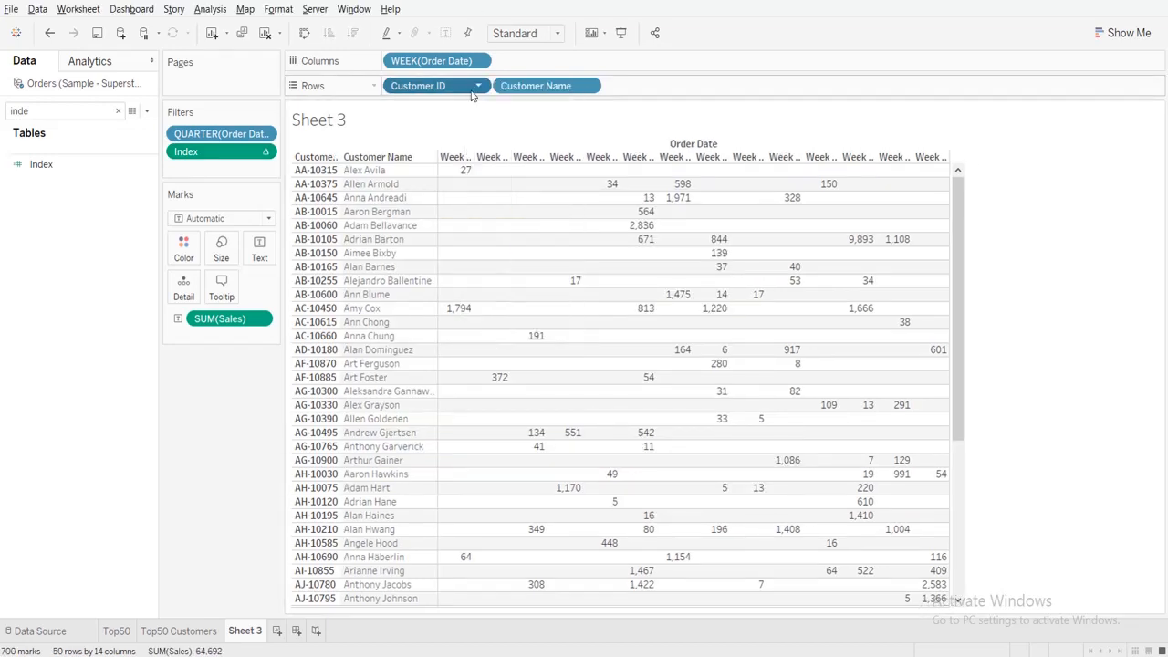
Sort Customer ID descending by Sales Sum and show the Index filter slider.
{"action": "left_click", "coordinate": [476, 85]}
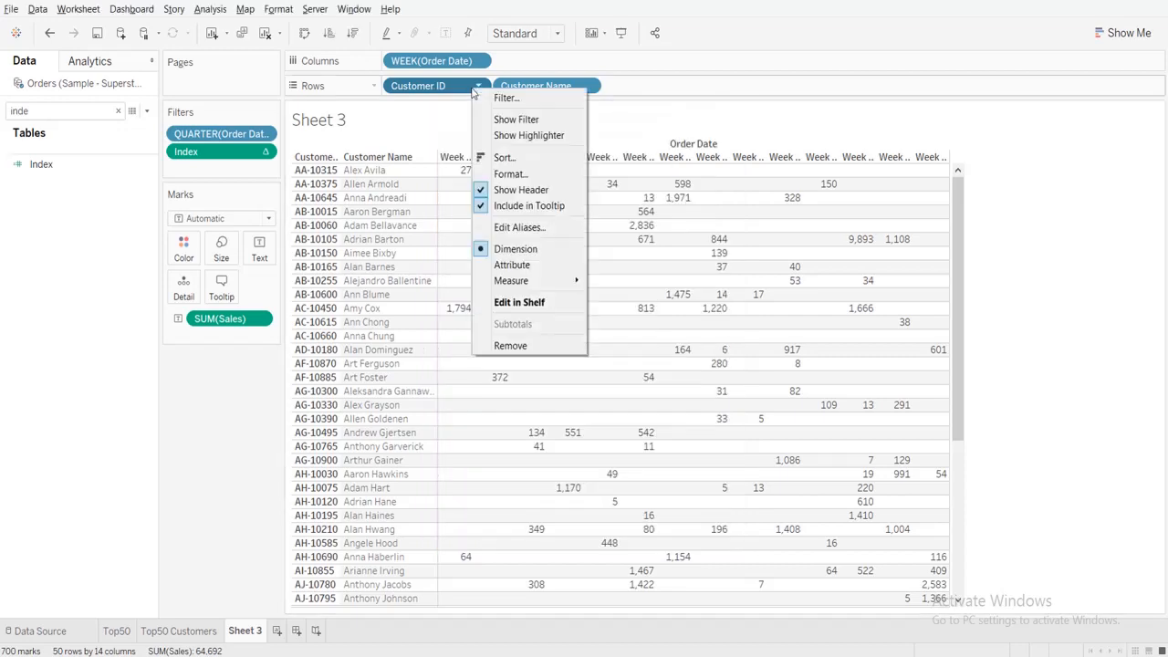
{"action": "left_click", "coordinate": [509, 169]}
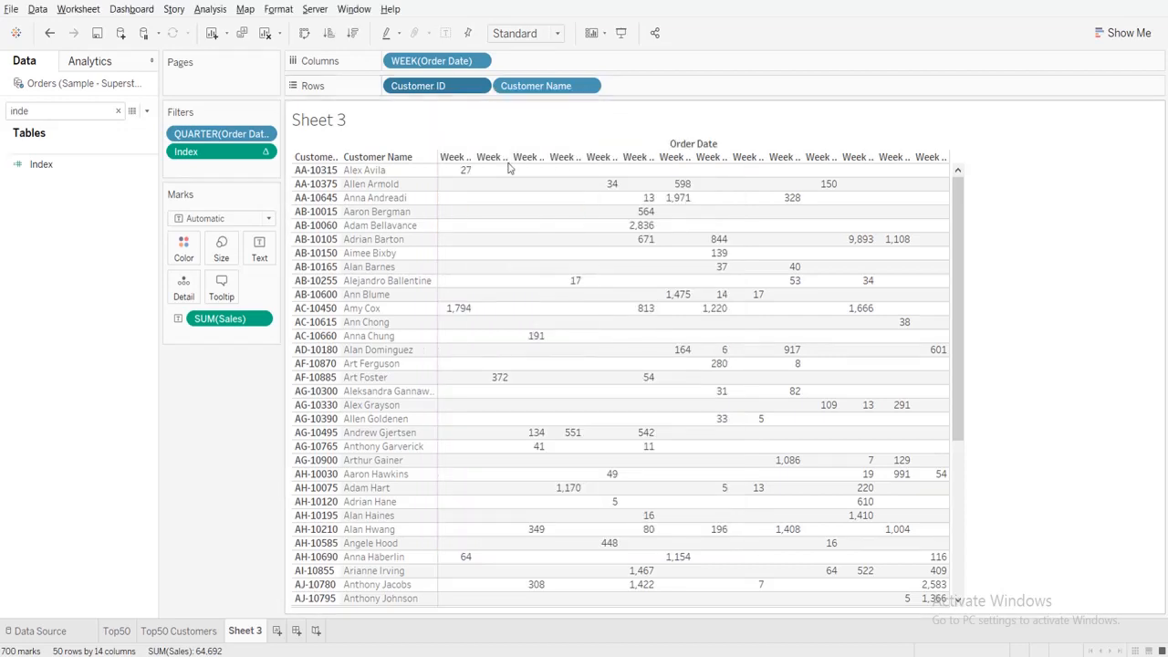
{"action": "left_click", "coordinate": [436, 85]}
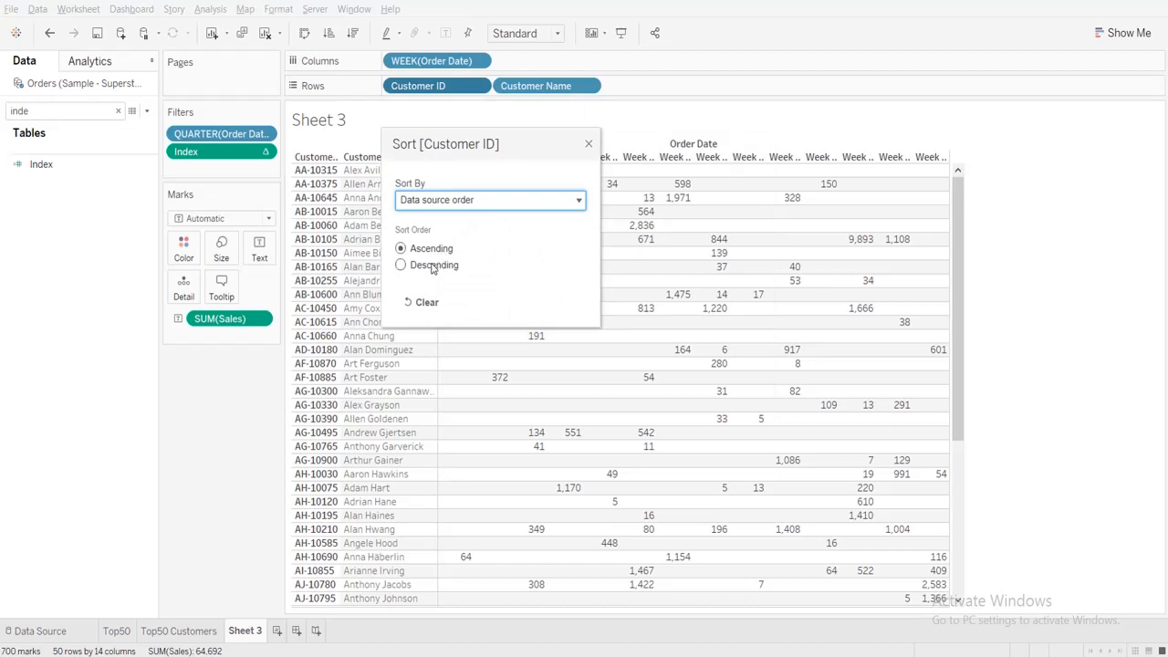
{"action": "left_click", "coordinate": [489, 200]}
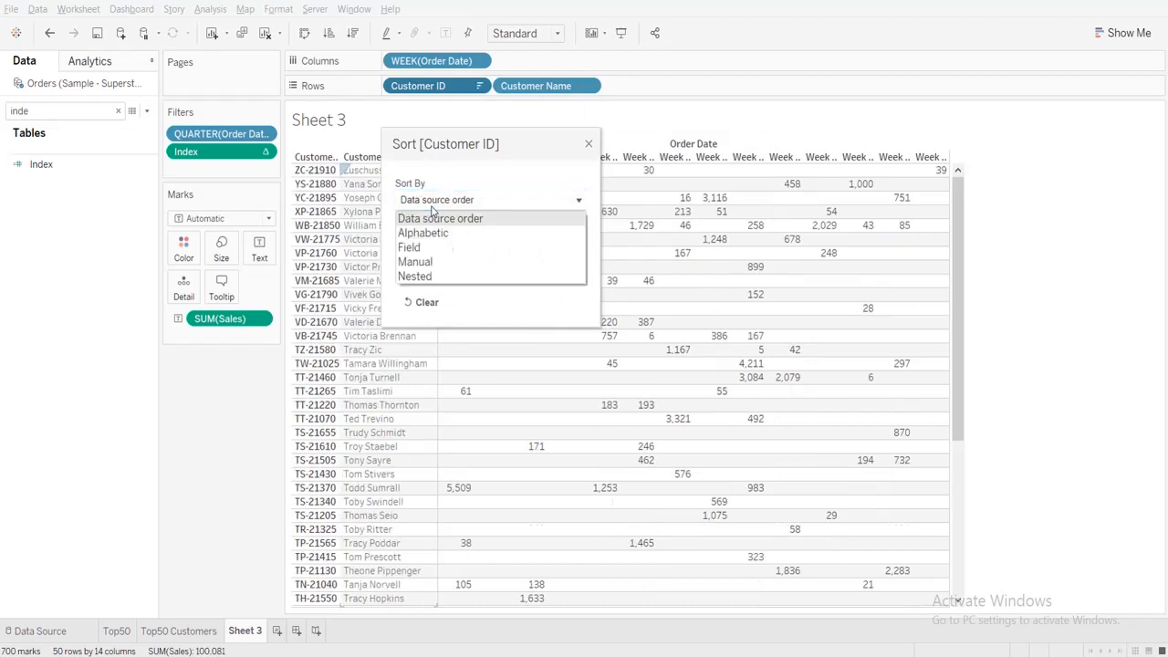
{"action": "left_click", "coordinate": [409, 246]}
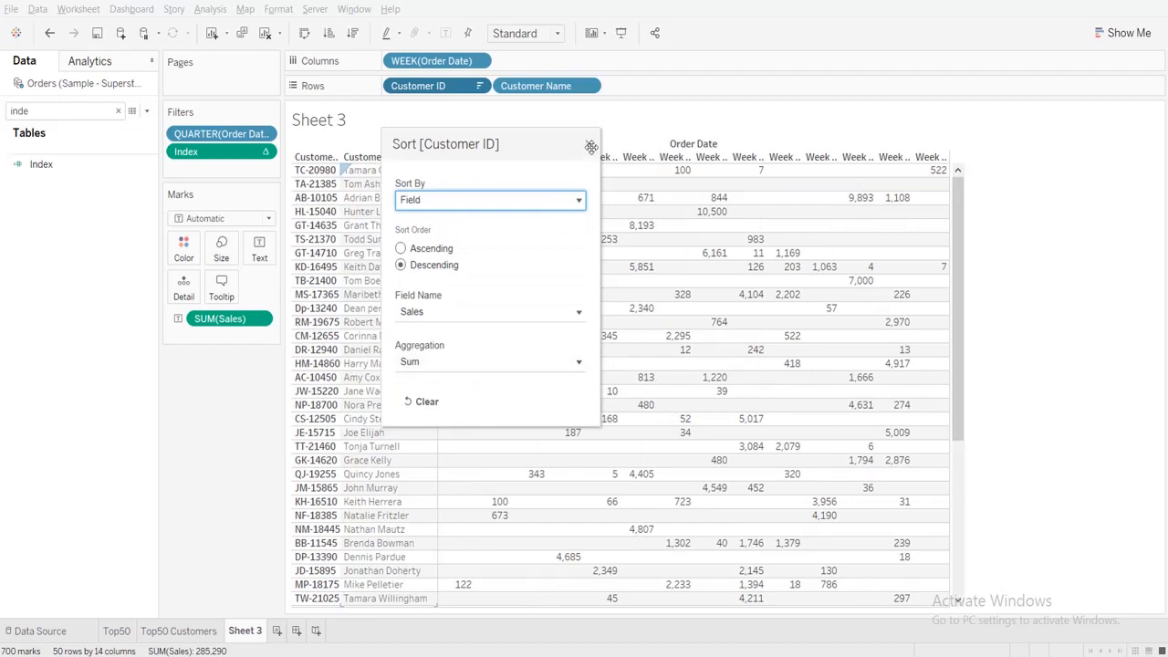
{"action": "left_click", "coordinate": [591, 146]}
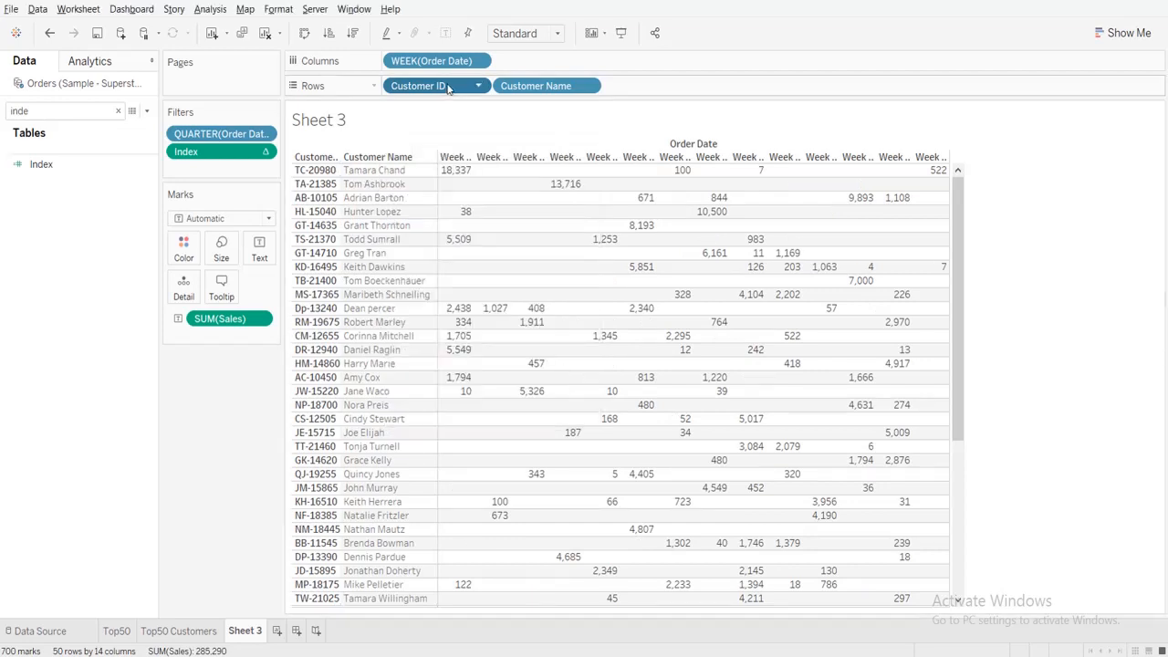
{"action": "mouse_move", "coordinate": [447, 85]}
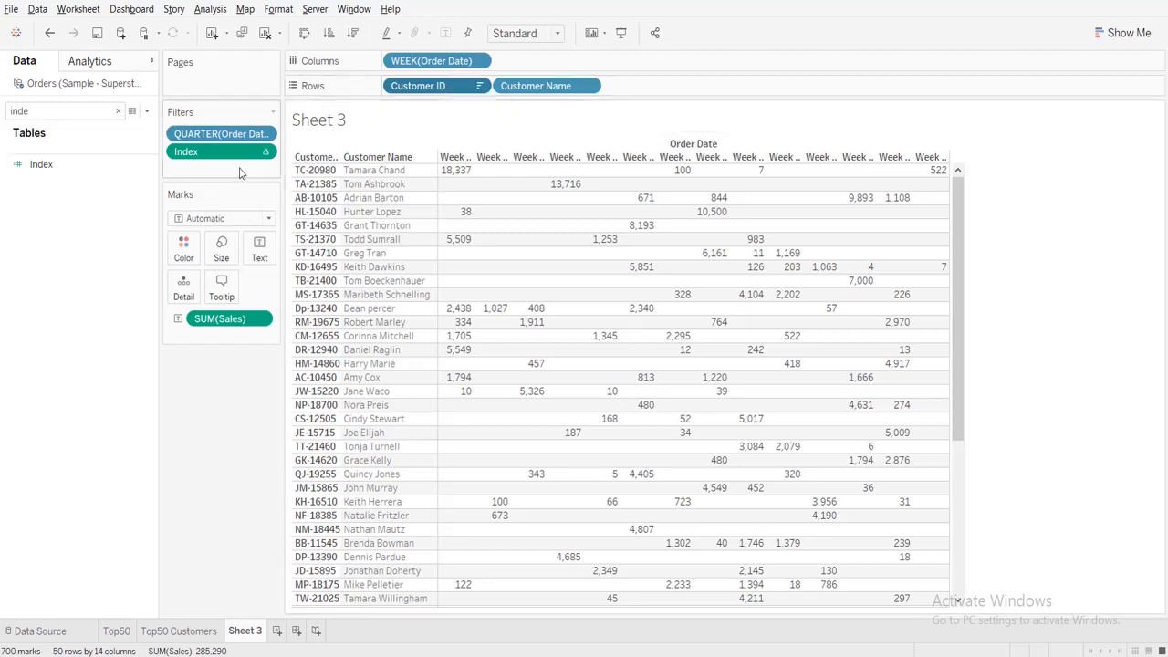
{"action": "right_click", "coordinate": [186, 151]}
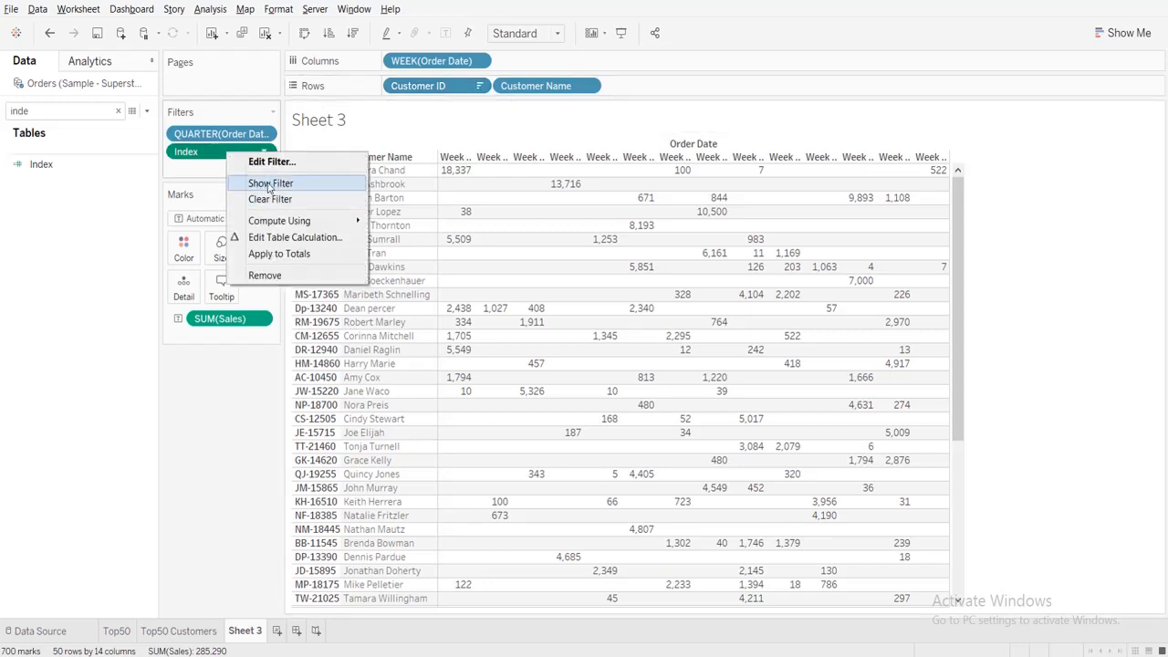
{"action": "left_click", "coordinate": [269, 183]}
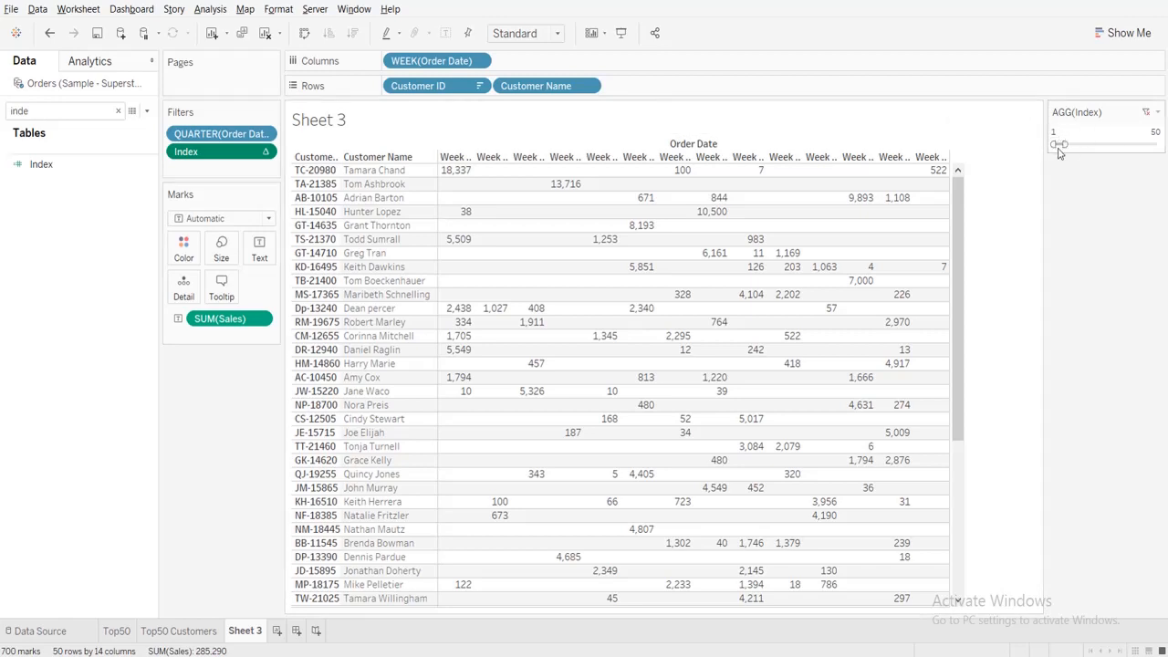
Filter Customer ID to the Top 50 by Sum of Sales.
{"action": "right_click", "coordinate": [418, 86]}
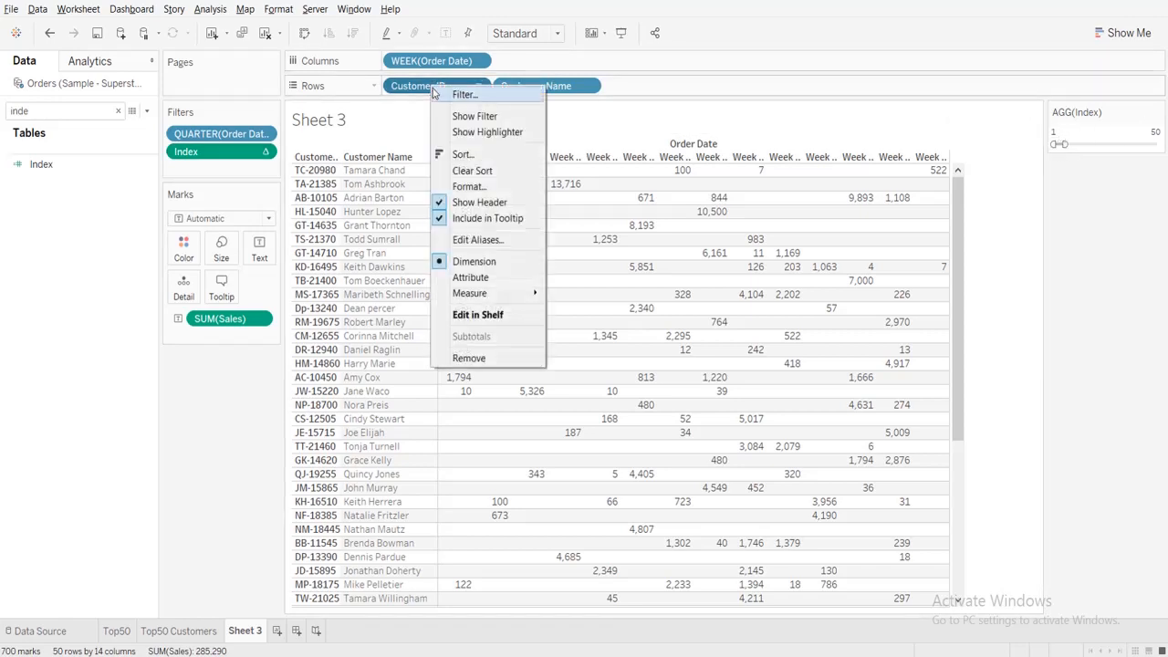
{"action": "left_click", "coordinate": [466, 94]}
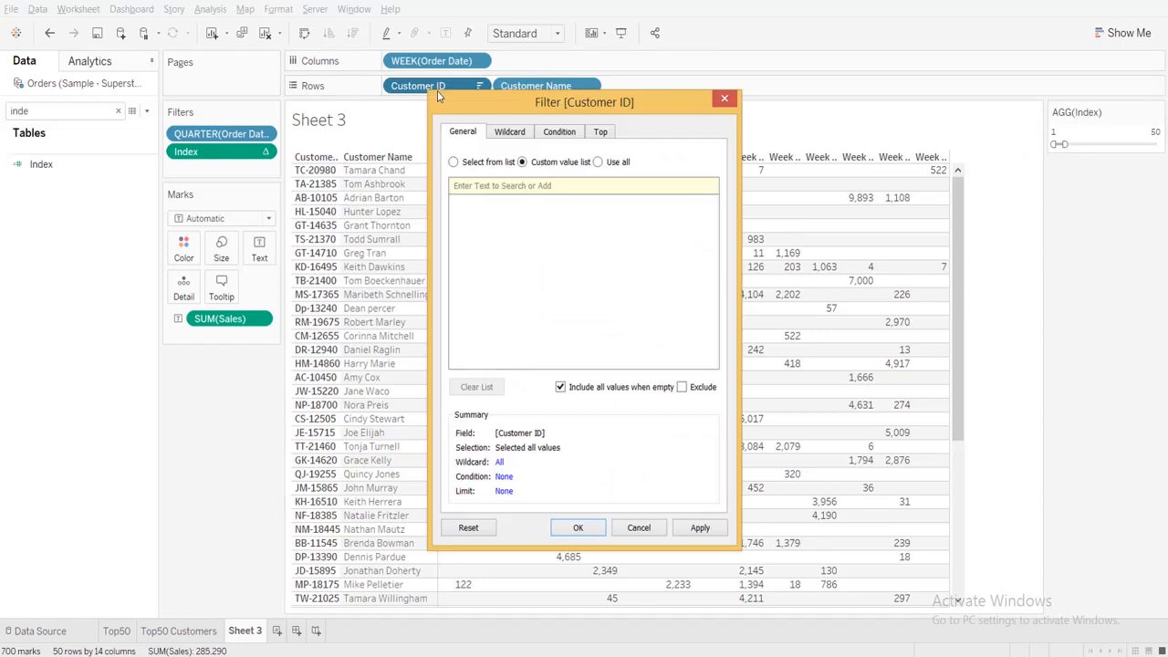
{"action": "mouse_move", "coordinate": [554, 151]}
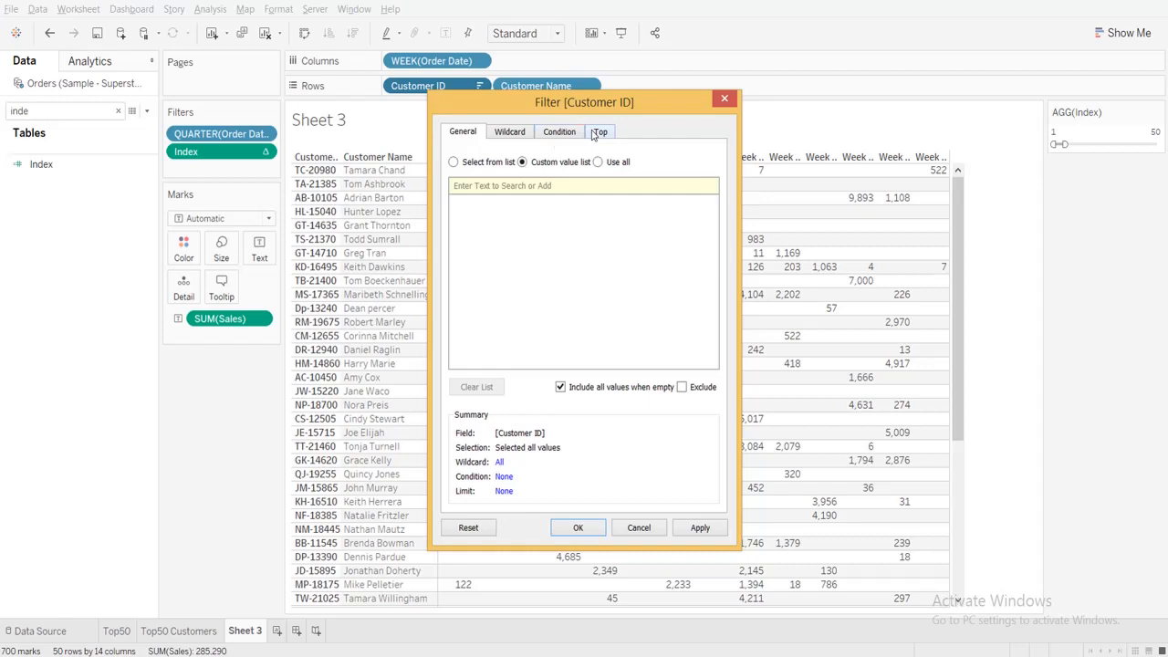
{"action": "left_click", "coordinate": [601, 132]}
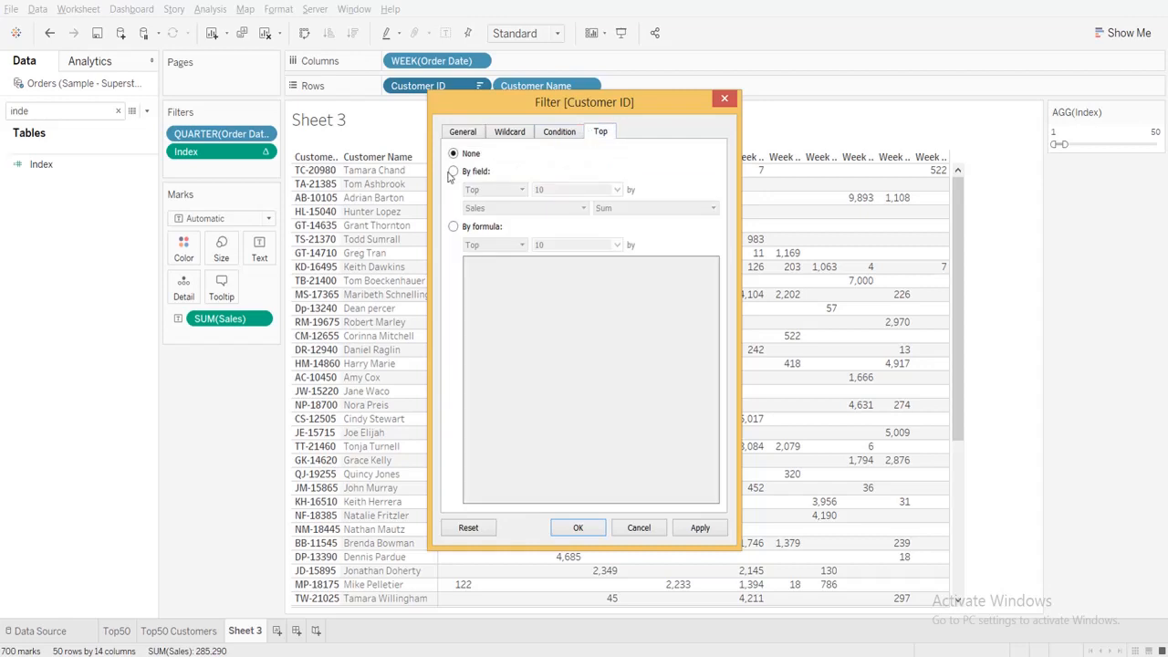
{"action": "left_click", "coordinate": [454, 172]}
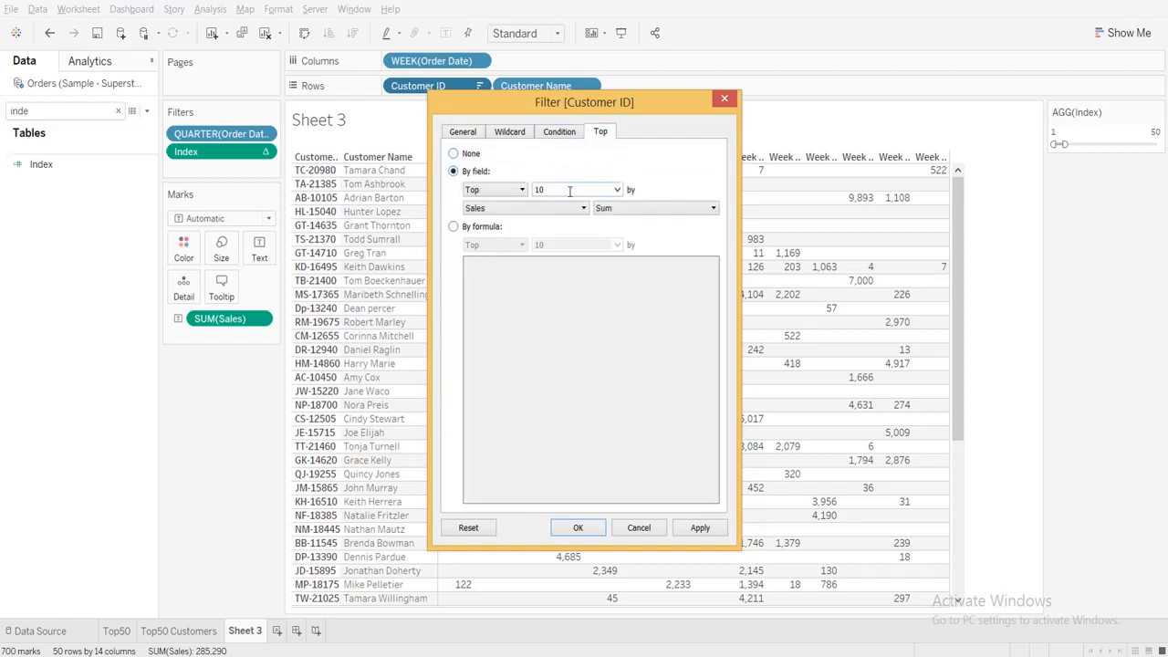
{"action": "type", "text": "5000"}
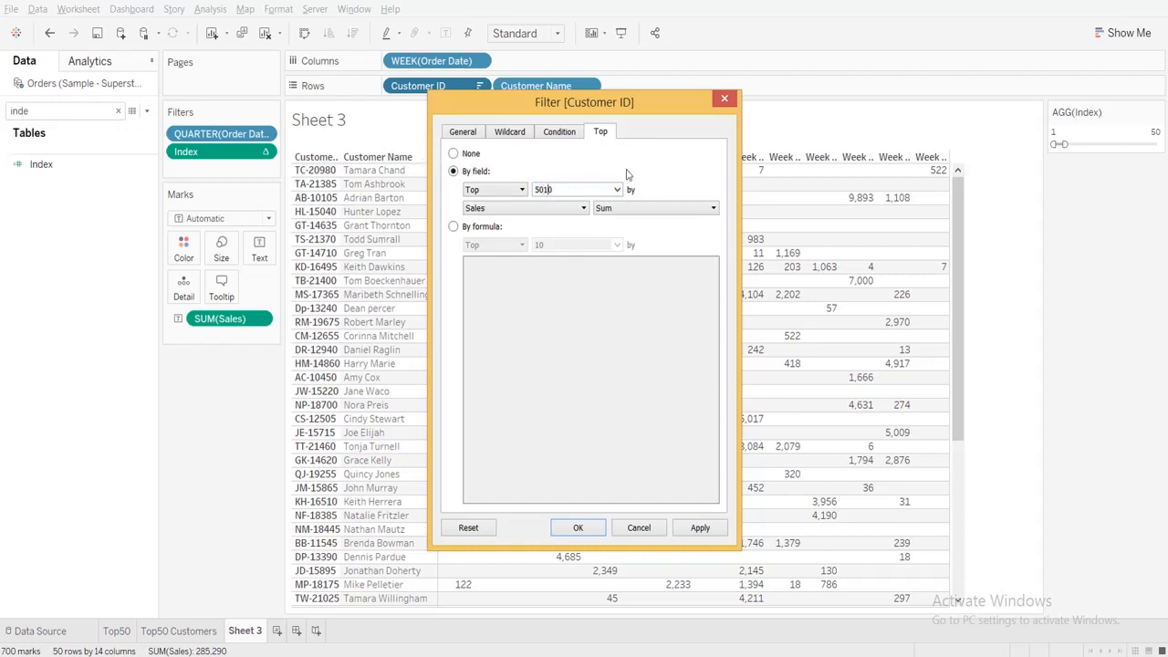
{"action": "type", "text": "50"}
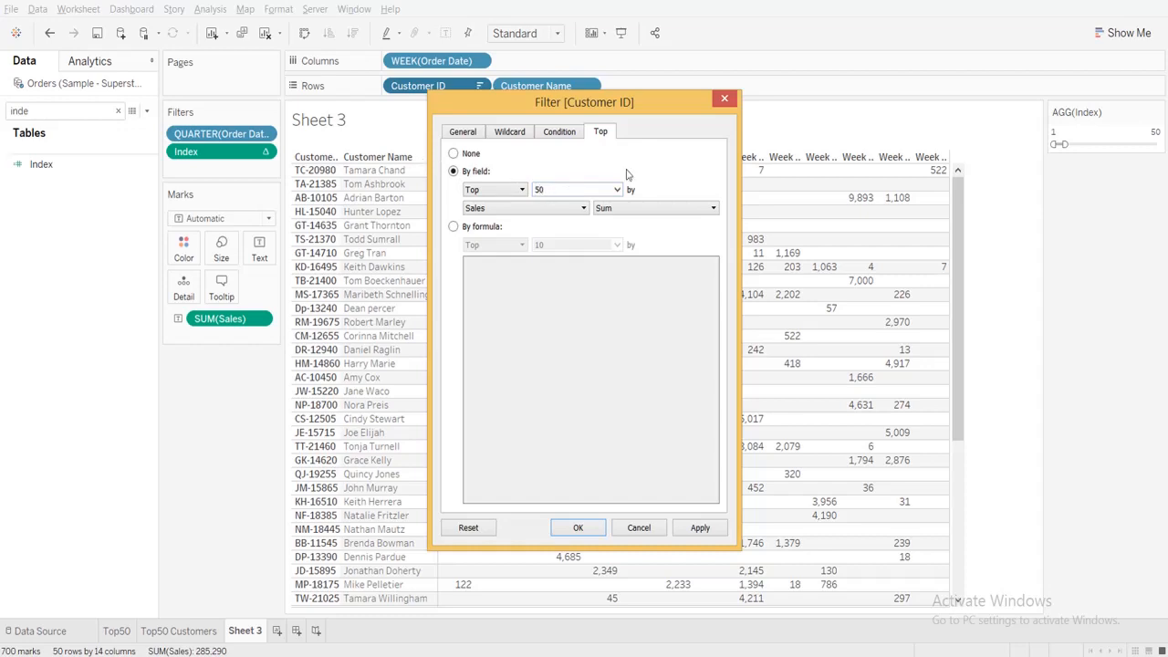
{"action": "left_click", "coordinate": [578, 528]}
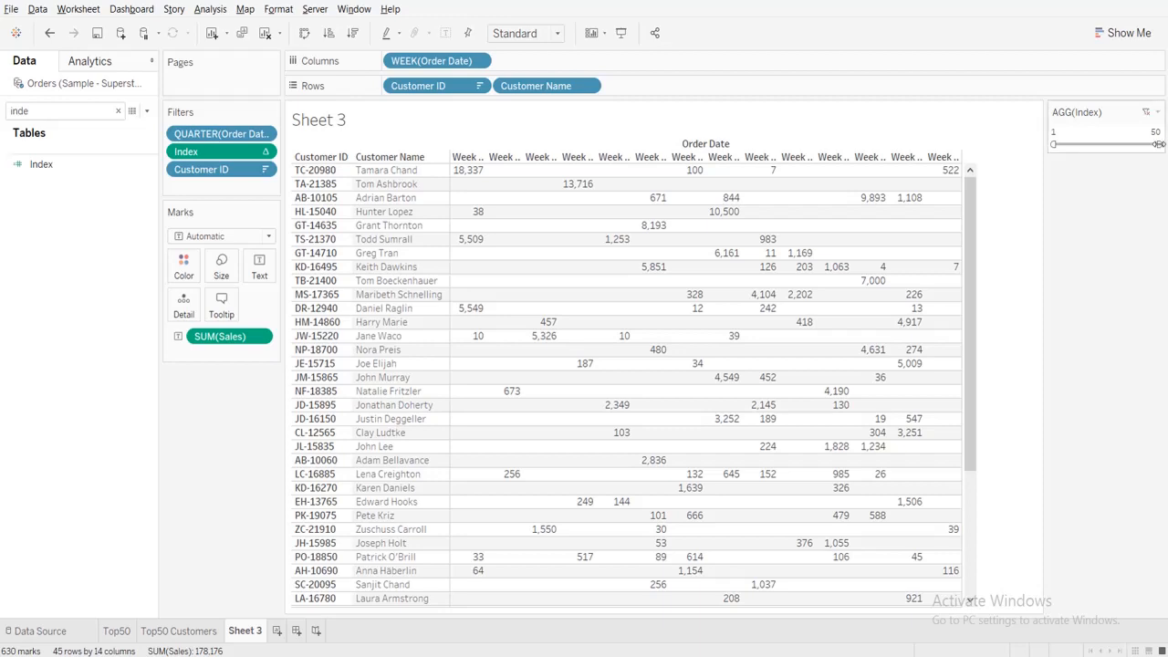
Drag the AGG(Index) slider's right handle to try values, ending at 45.
{"action": "left_click_drag", "start_coordinate": [1159, 145], "coordinate": [1112, 144]}
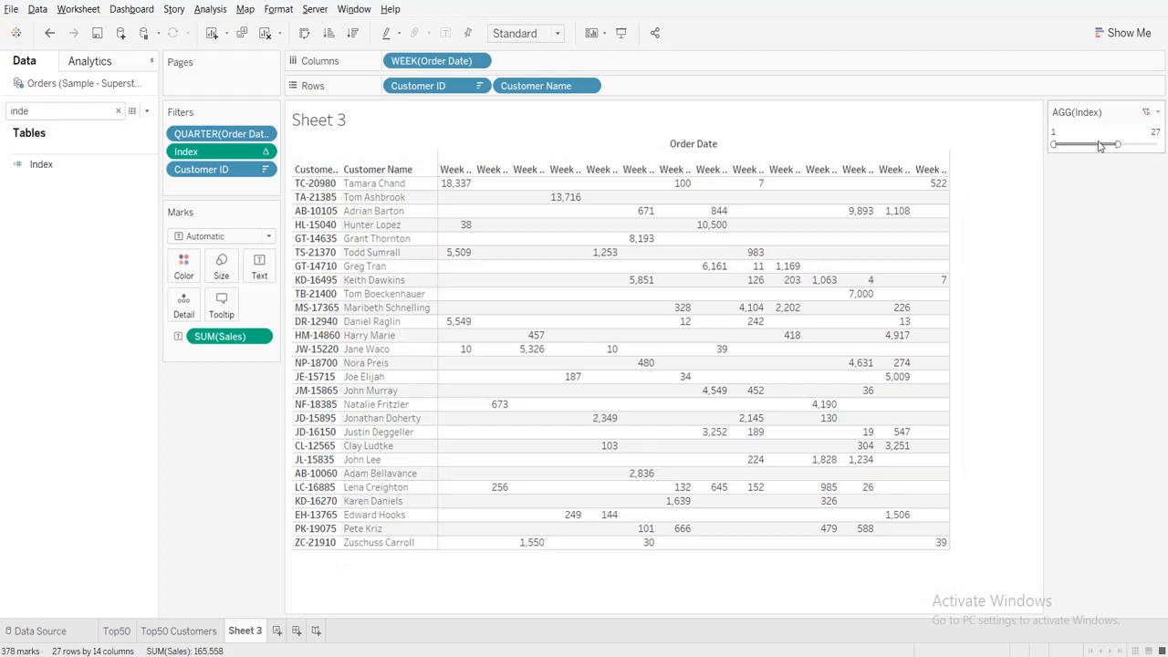
{"action": "left_click_drag", "start_coordinate": [1100, 143], "coordinate": [1065, 143]}
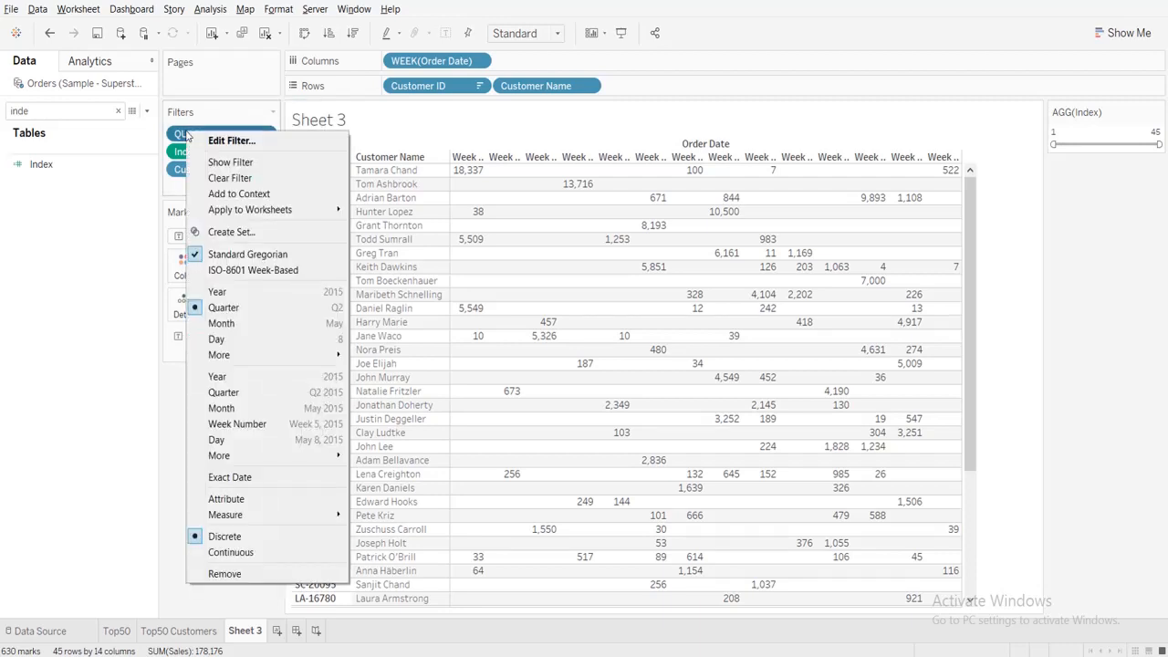
Add the QUARTER(Order Date) filter to context.
{"action": "left_click", "coordinate": [232, 140]}
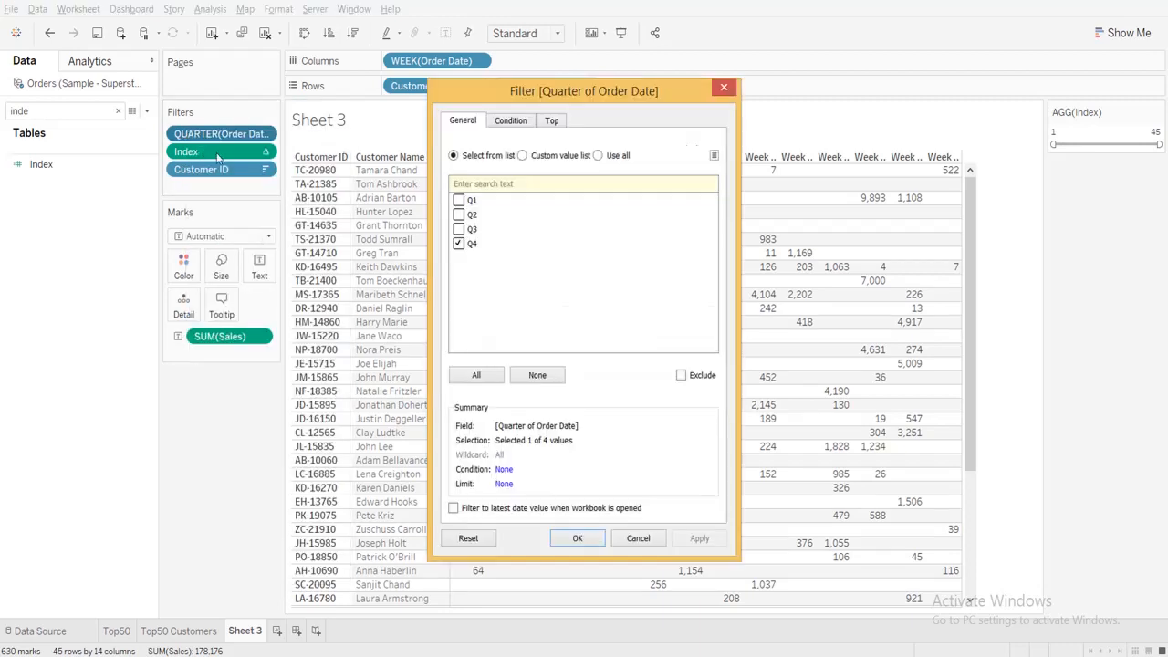
{"action": "left_click", "coordinate": [459, 228]}
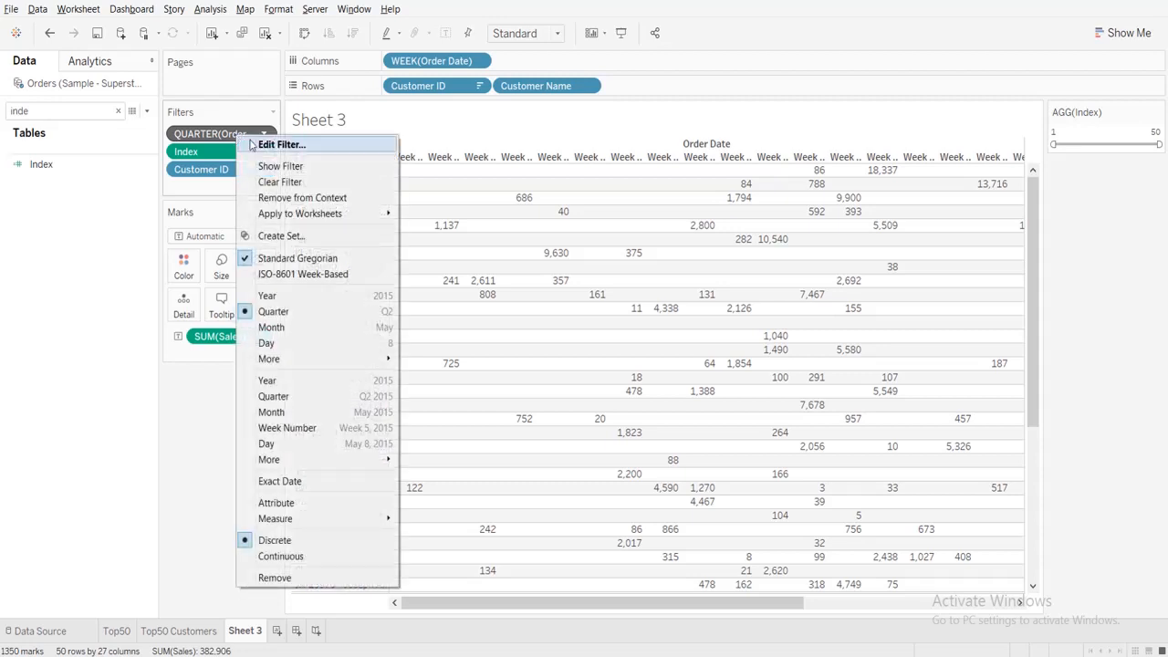
Reapply the QUARTER(Order Date) filter with only Q4 selected, giving 14 weekly columns.
{"action": "left_click", "coordinate": [281, 144]}
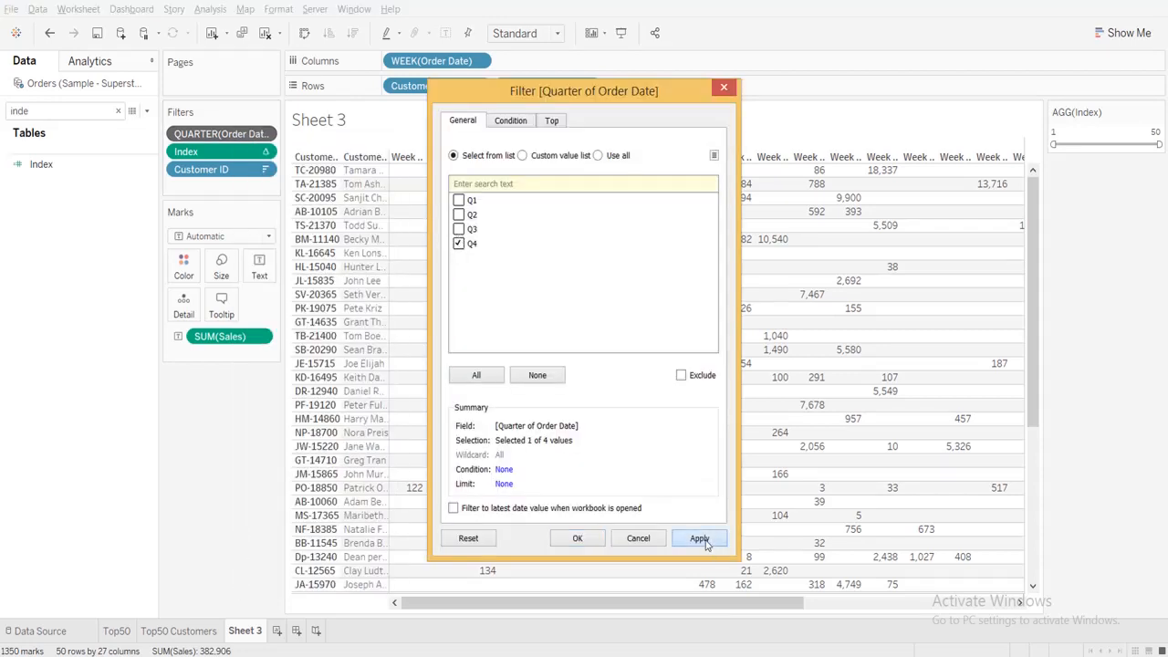
{"action": "left_click", "coordinate": [700, 539]}
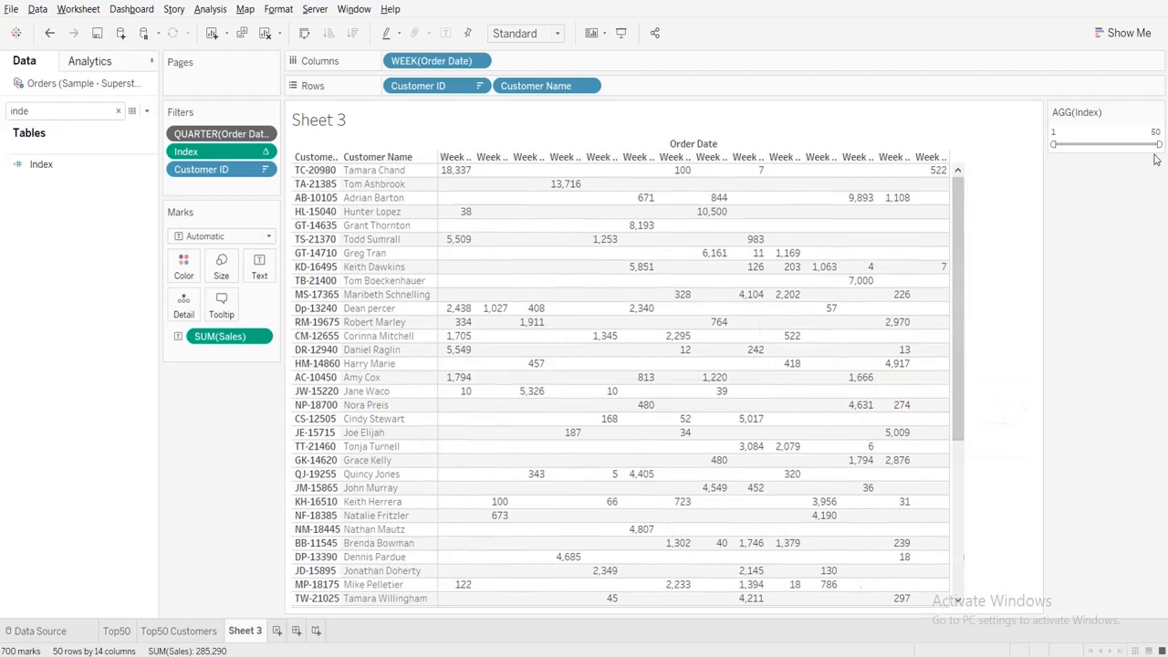
{"action": "left_click_drag", "start_coordinate": [1157, 145], "coordinate": [1120, 145]}
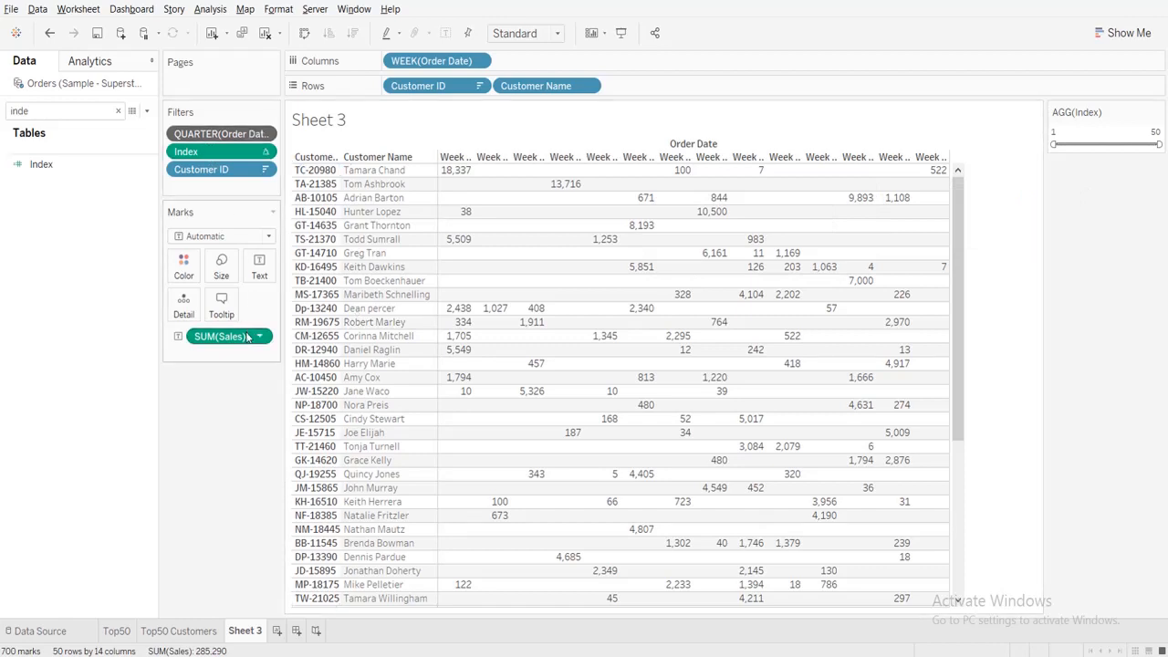
{"action": "mouse_move", "coordinate": [433, 85]}
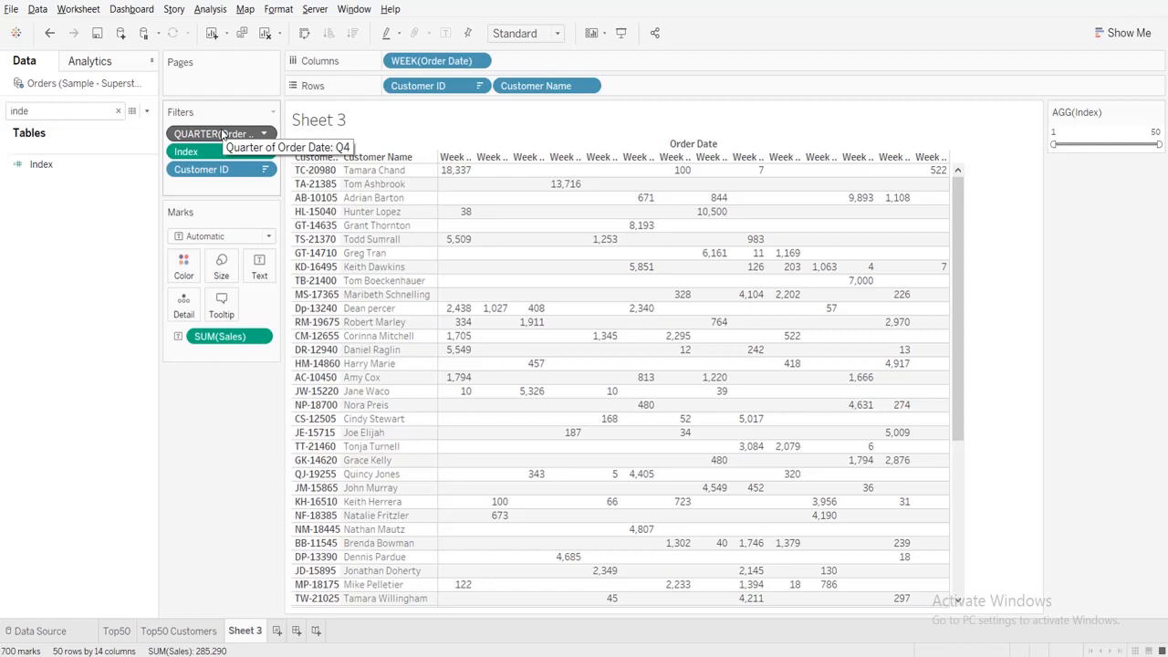
{"action": "mouse_move", "coordinate": [223, 134]}
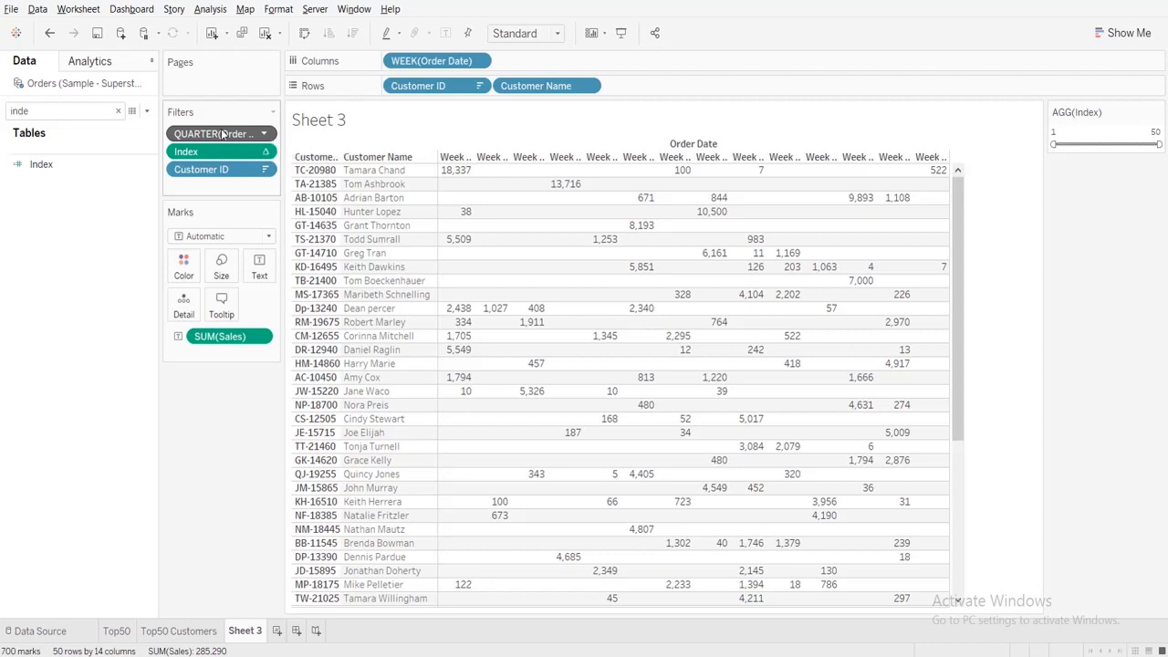